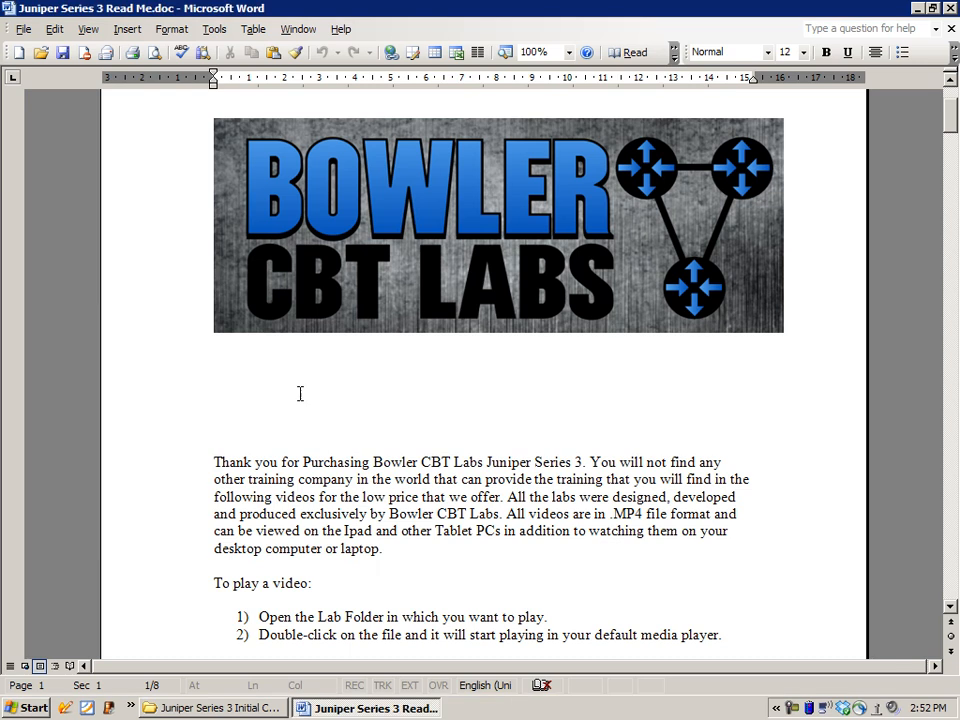
Scroll from the Read Me logo title page to the BGP Lab 9–11 descriptions on page 2
{"action": "scroll", "scroll_direction": "down", "scroll_amount": 3}
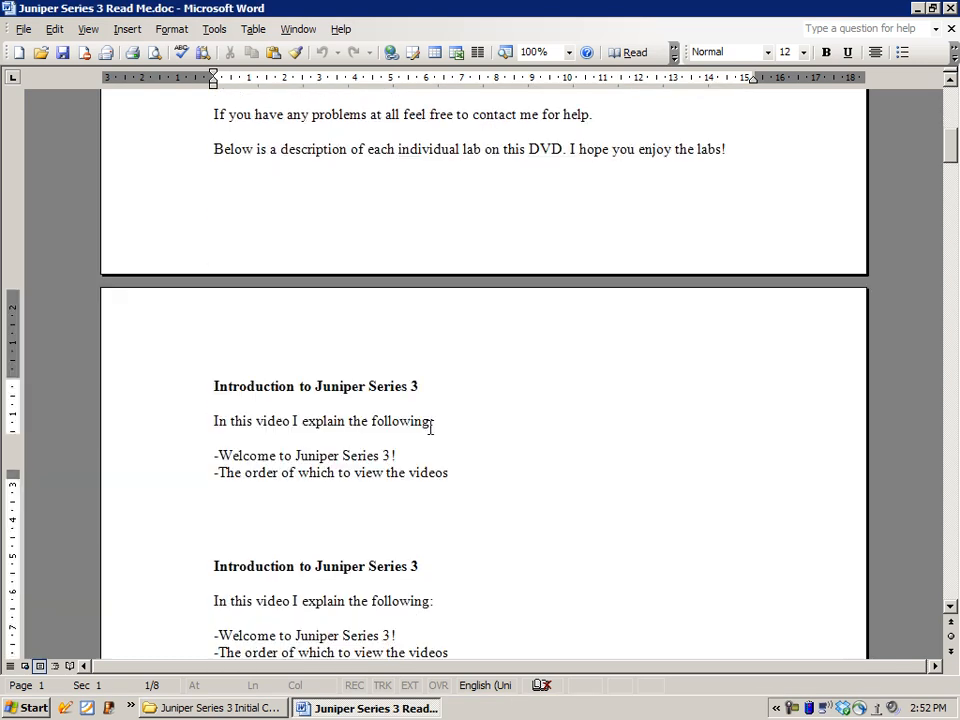
{"action": "scroll", "scroll_direction": "down", "scroll_amount": 3}
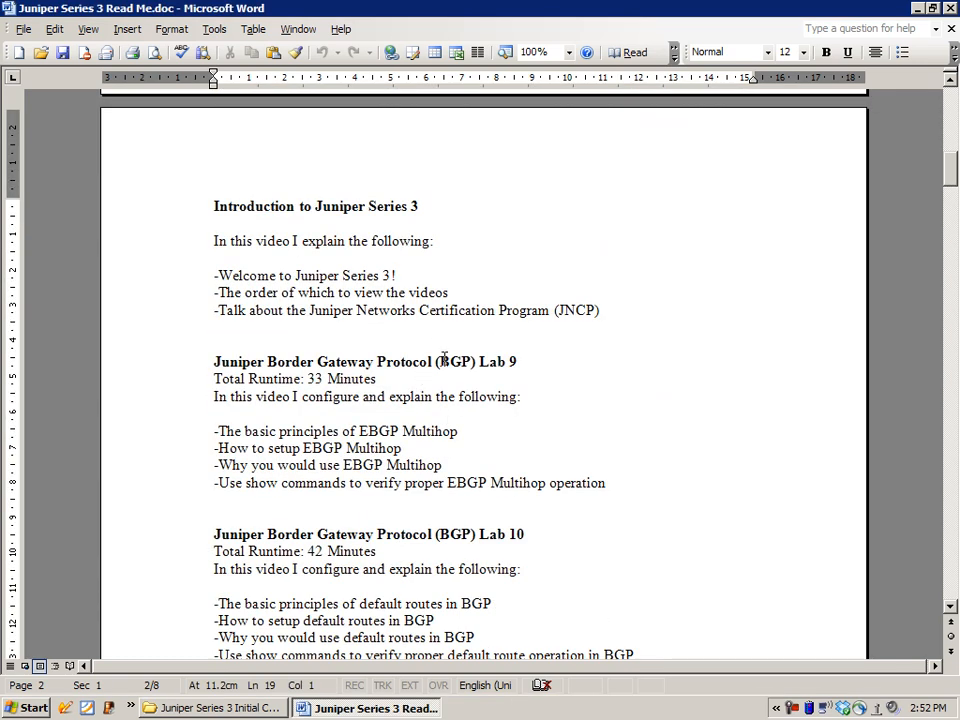
{"action": "scroll", "scroll_direction": "up", "scroll_amount": 3}
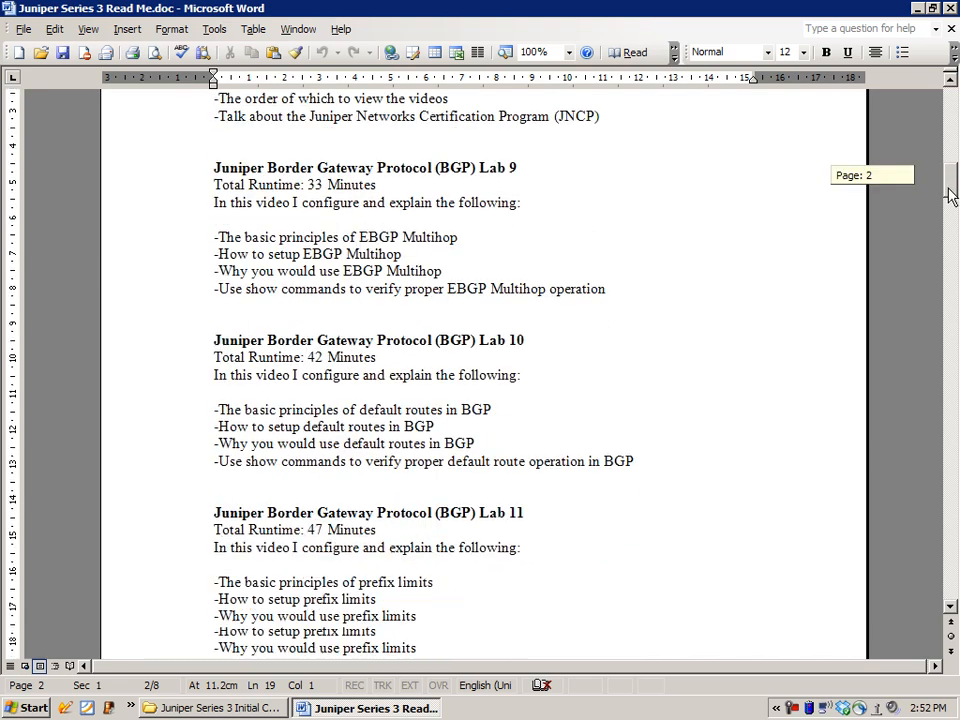
{"action": "scroll", "scroll_direction": "down", "scroll_amount": 3}
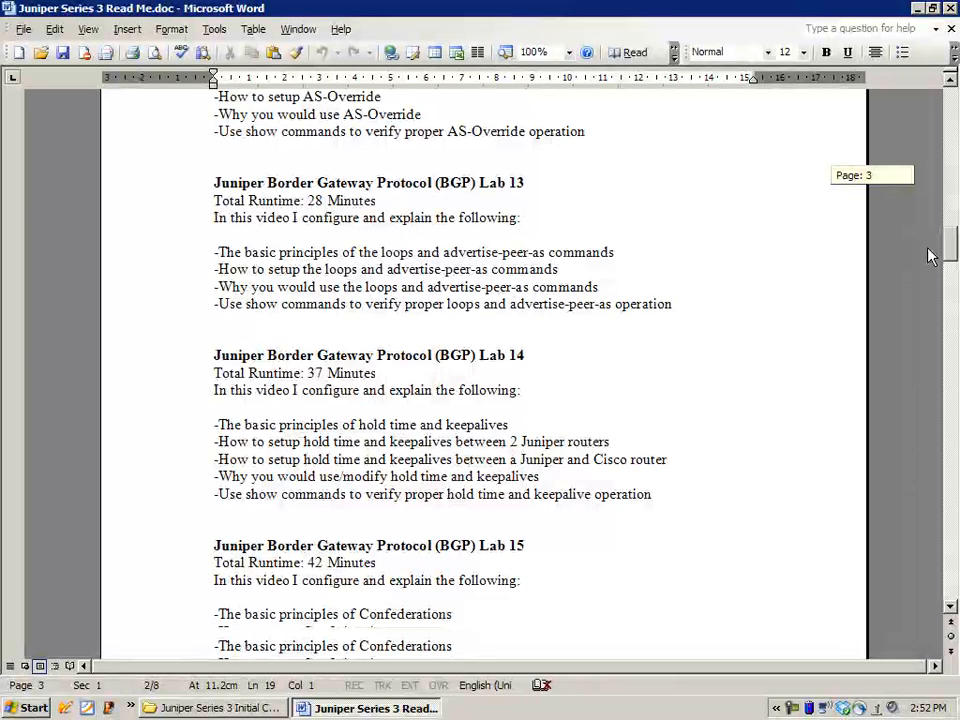
{"action": "scroll", "scroll_direction": "up", "scroll_amount": 3}
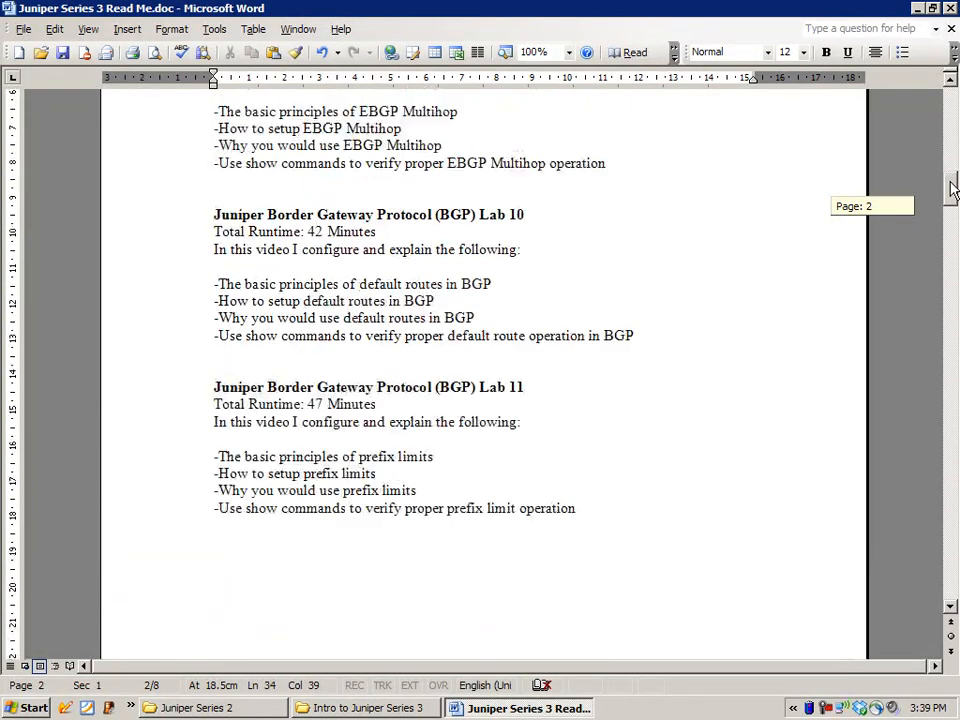
{"action": "scroll", "scroll_direction": "up", "scroll_amount": 3}
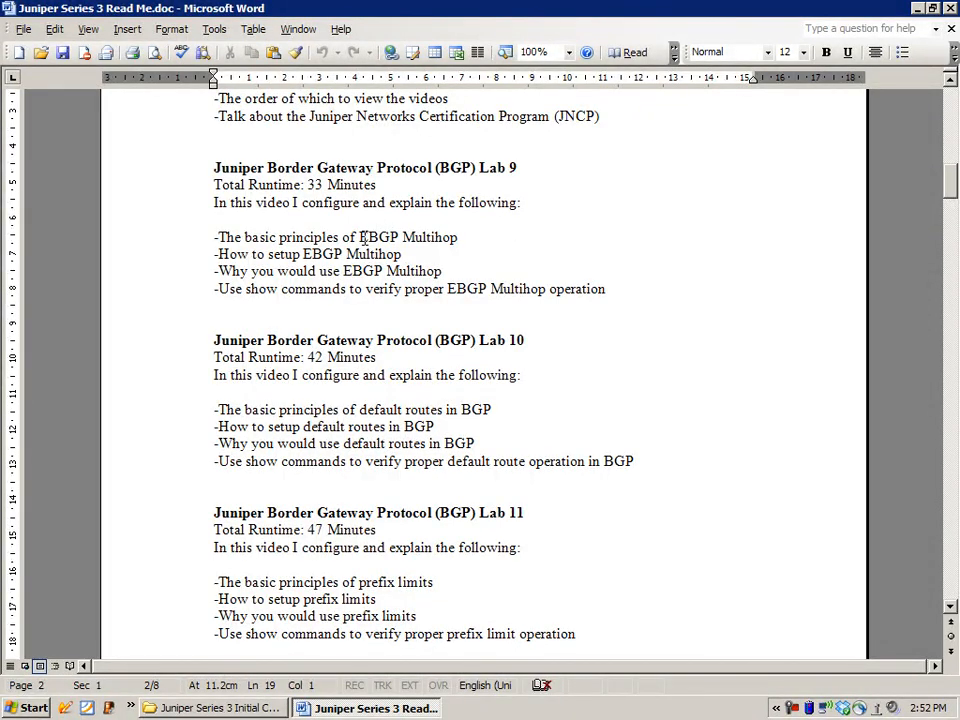
Highlight the word EBGP and scroll through BGP Labs 12–15, ending at the Confederations lab
{"action": "double_click", "coordinate": [375, 237]}
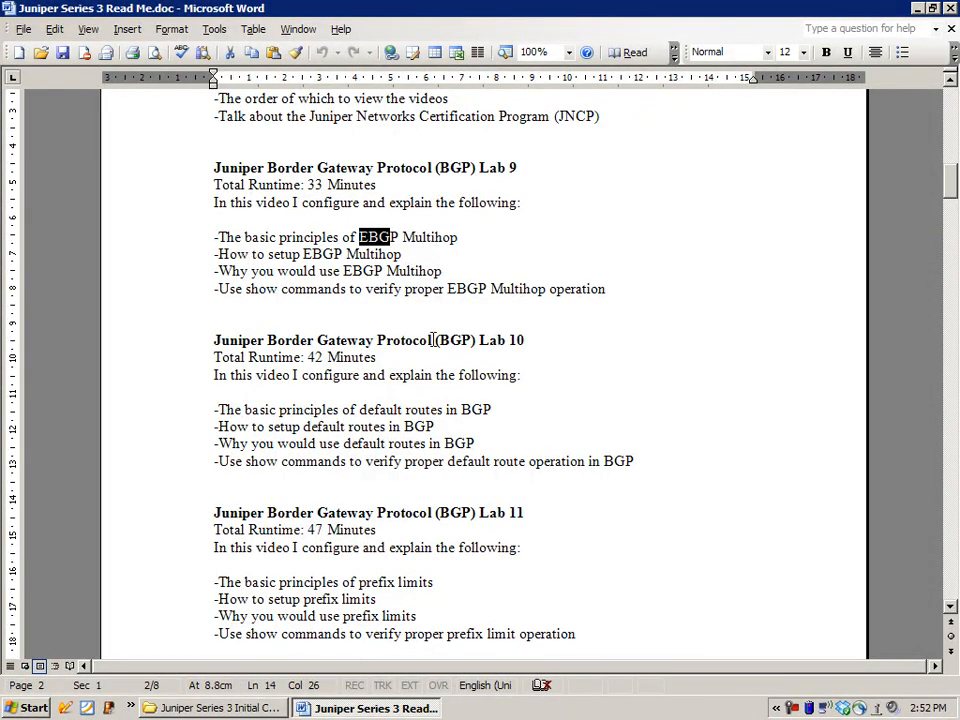
{"action": "scroll", "scroll_direction": "down", "scroll_amount": 3}
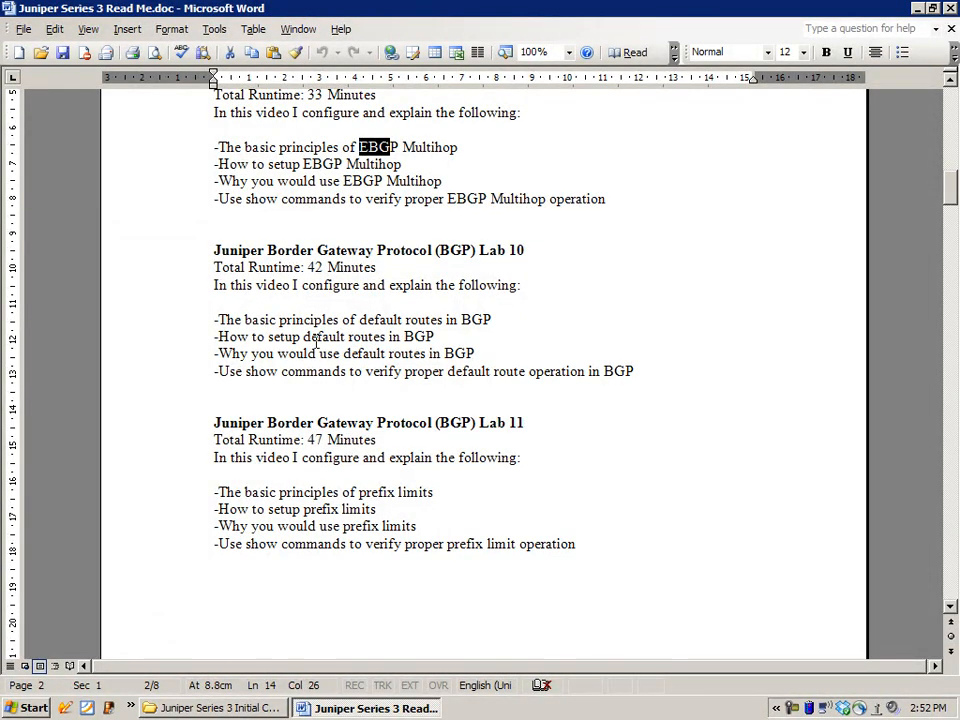
{"action": "mouse_move", "coordinate": [769, 321]}
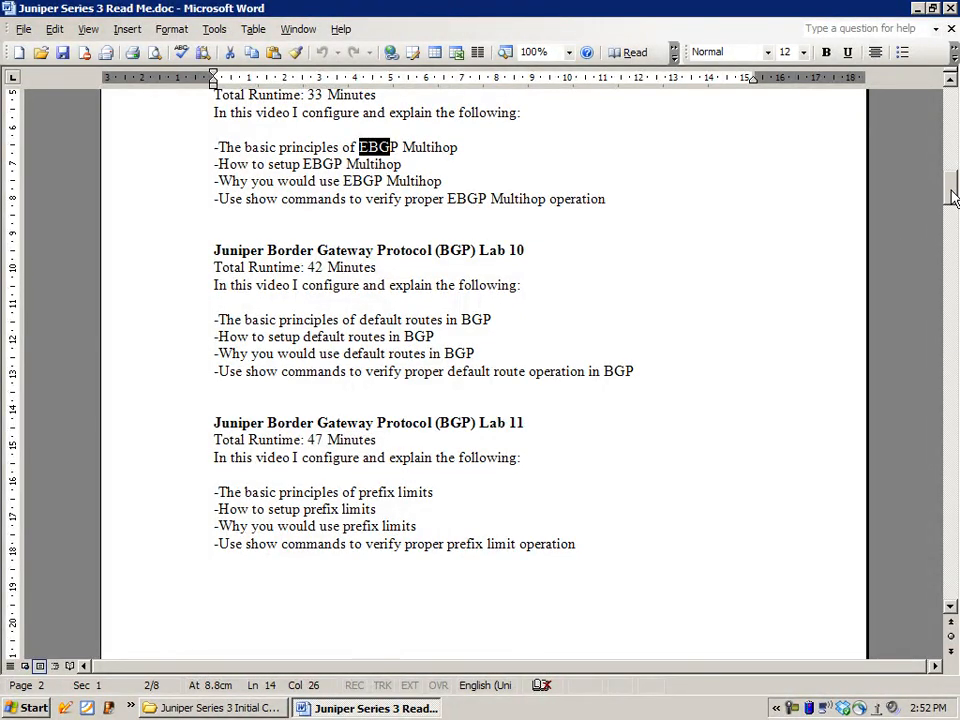
{"action": "scroll", "scroll_direction": "down", "scroll_amount": 3}
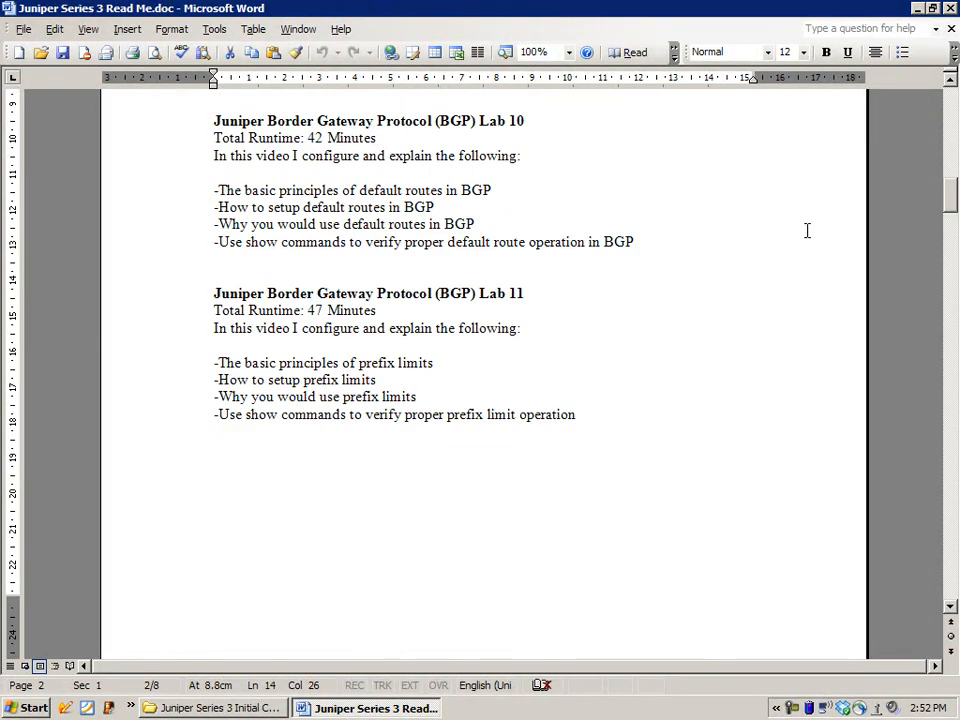
{"action": "mouse_move", "coordinate": [520, 407]}
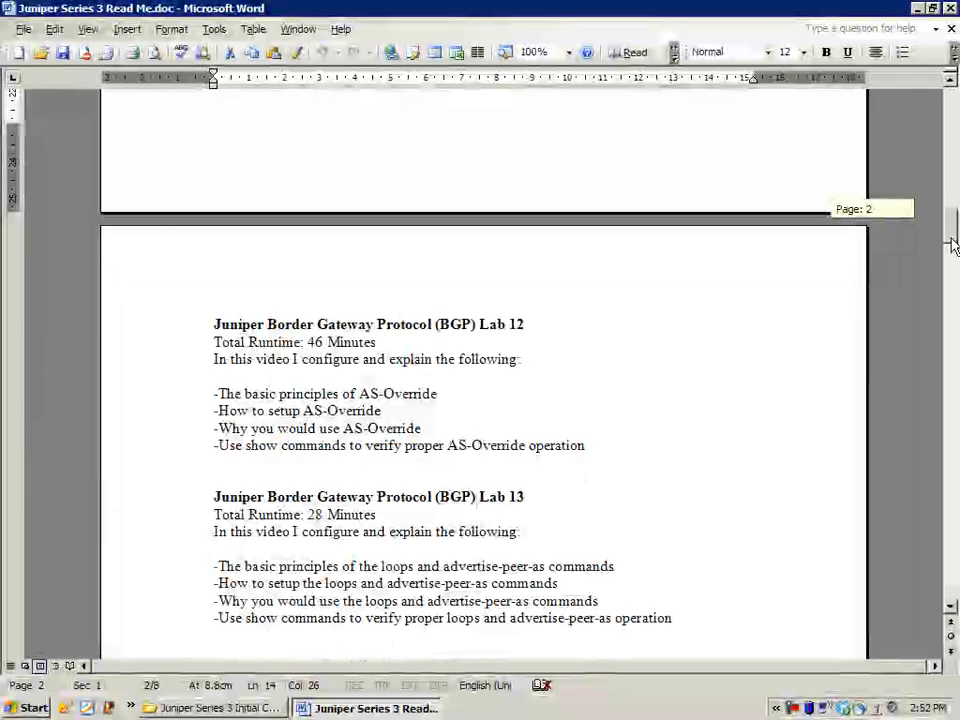
{"action": "scroll", "scroll_direction": "down", "scroll_amount": 3}
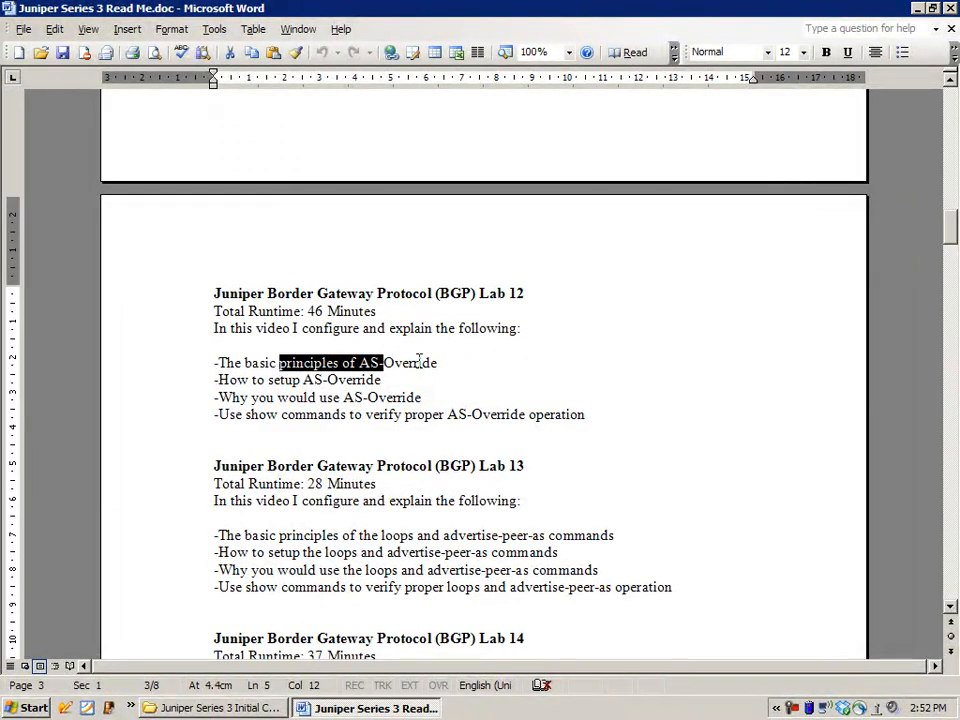
{"action": "mouse_move", "coordinate": [617, 334]}
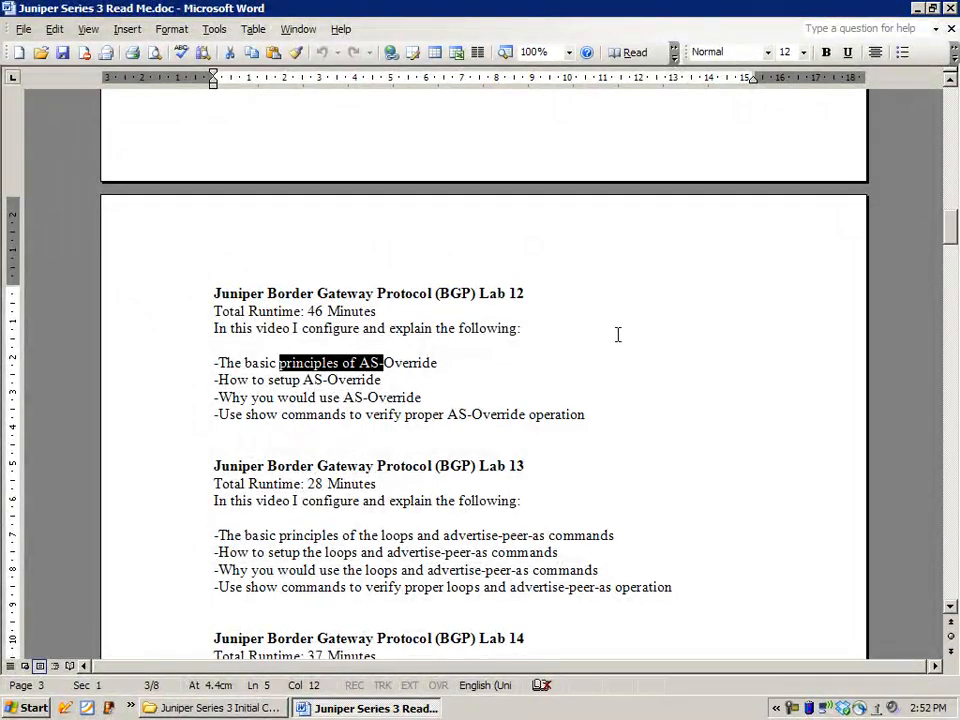
{"action": "scroll", "scroll_direction": "down", "scroll_amount": 3}
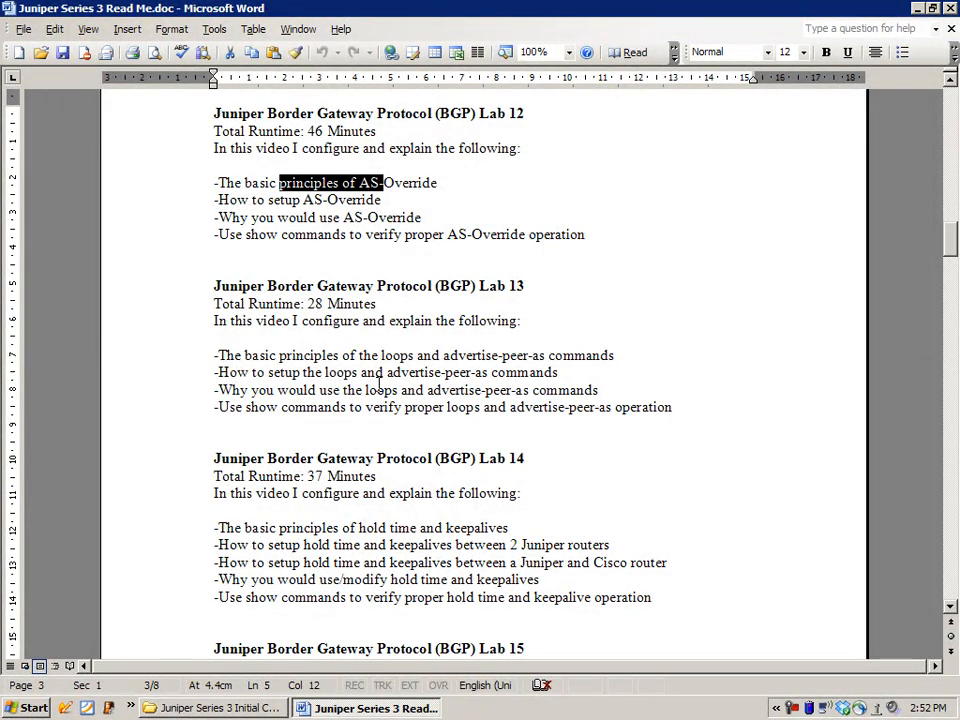
{"action": "scroll", "scroll_direction": "down", "scroll_amount": 3}
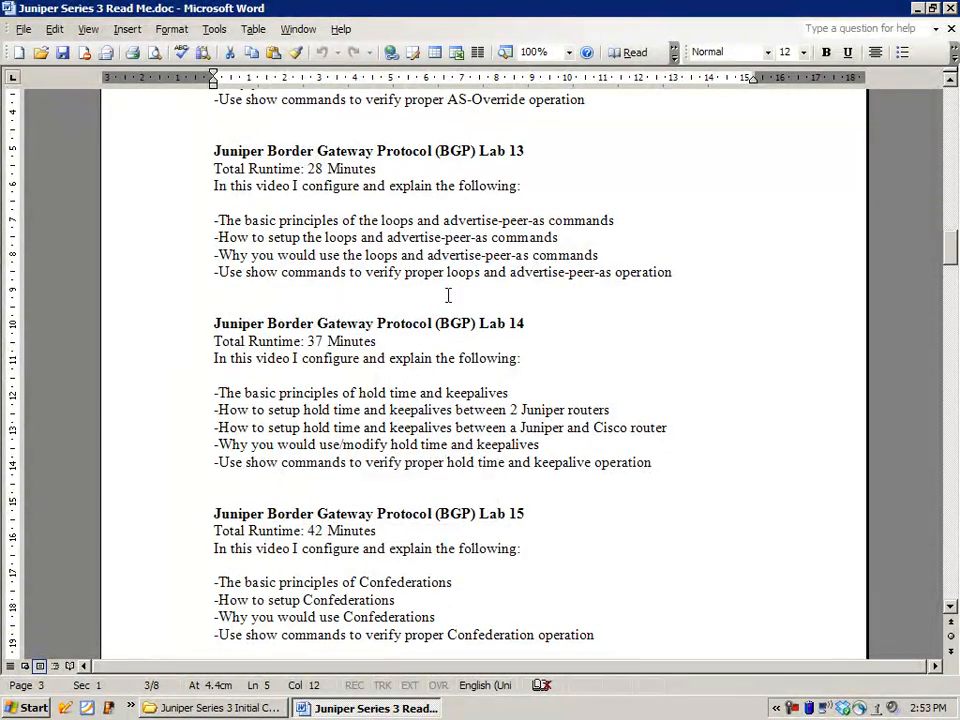
{"action": "mouse_move", "coordinate": [388, 402]}
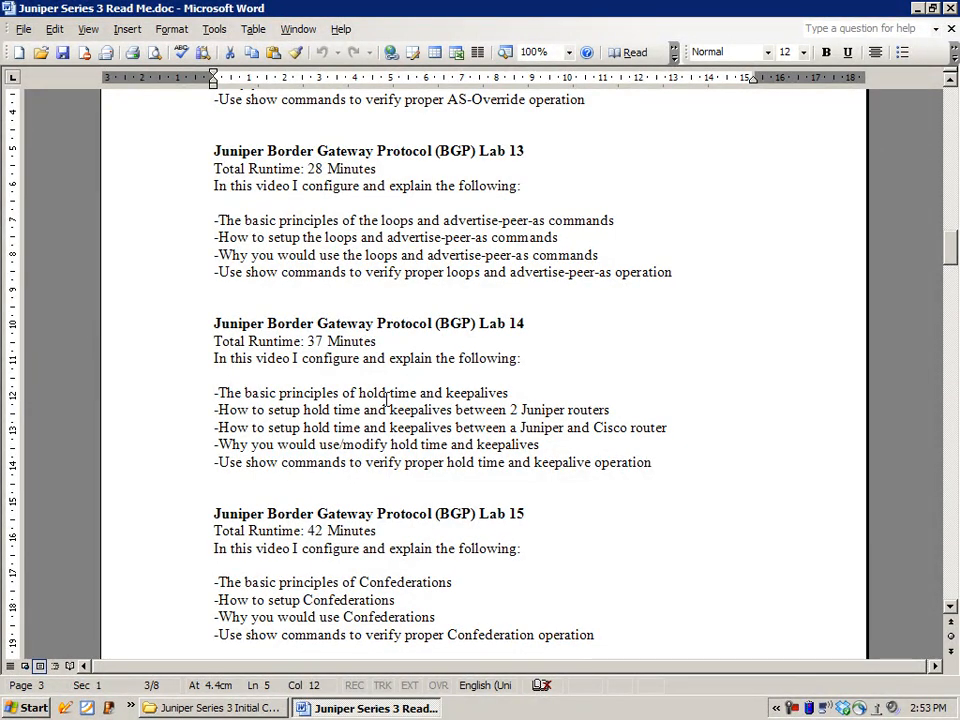
{"action": "scroll", "scroll_direction": "down", "scroll_amount": 3}
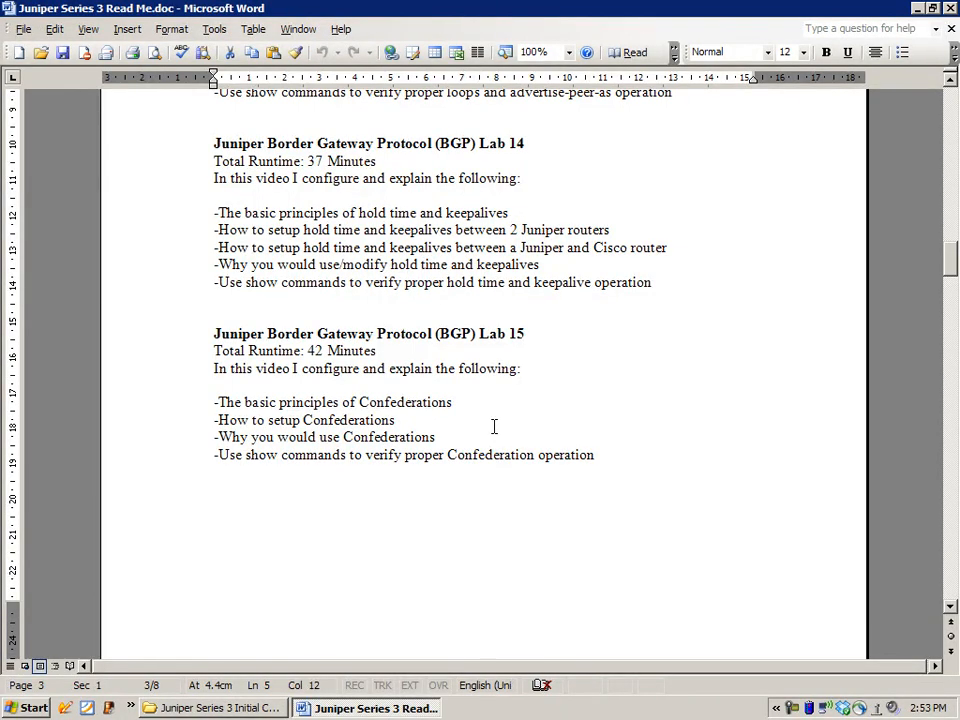
{"action": "scroll", "scroll_direction": "down", "scroll_amount": 3}
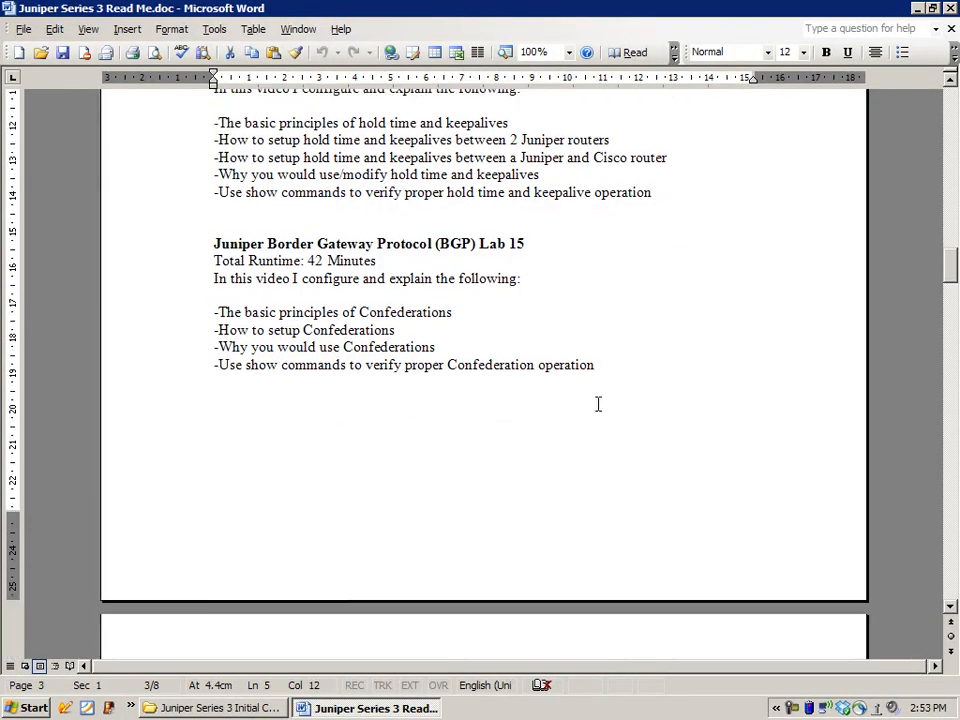
Scroll down to the IPv6 Lab 4–6 descriptions
{"action": "scroll", "scroll_direction": "down", "scroll_amount": 3}
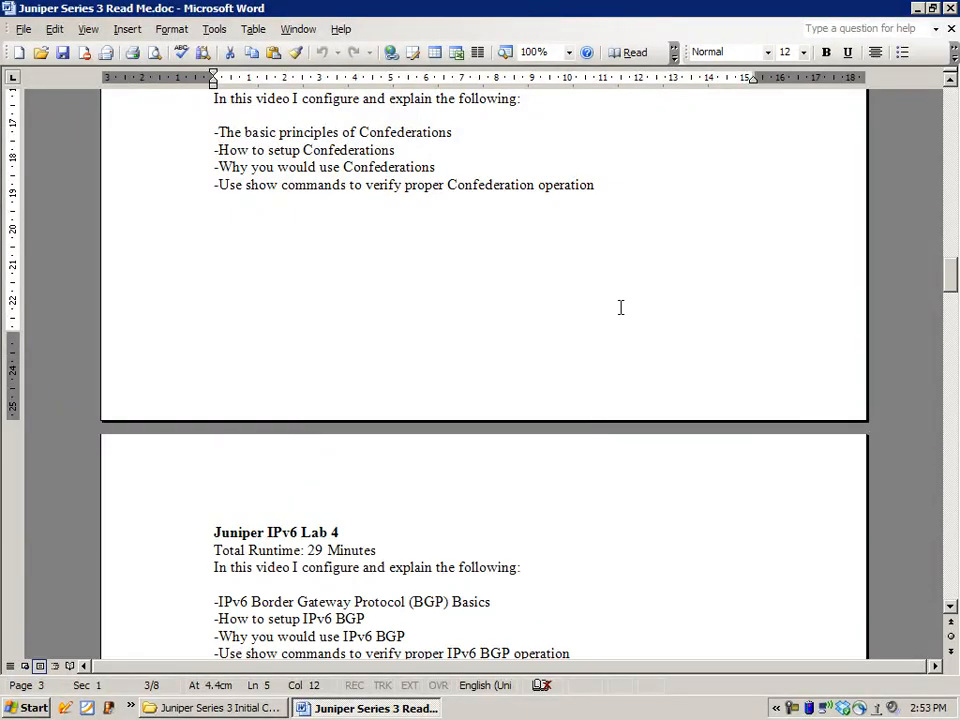
{"action": "scroll", "scroll_direction": "down", "scroll_amount": 3}
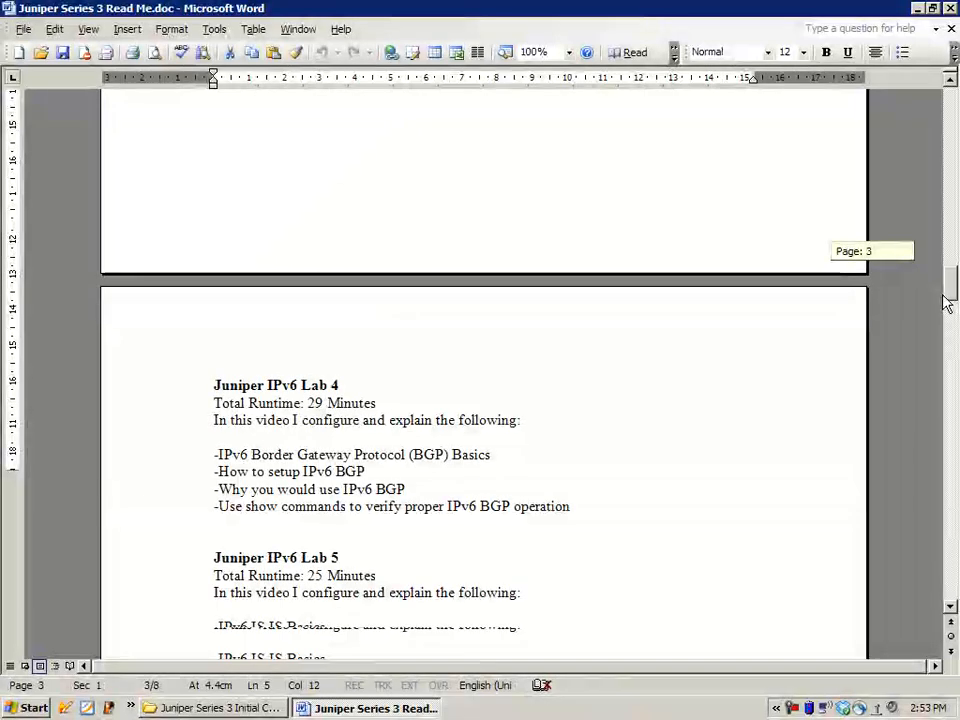
{"action": "scroll", "scroll_direction": "down", "scroll_amount": 3}
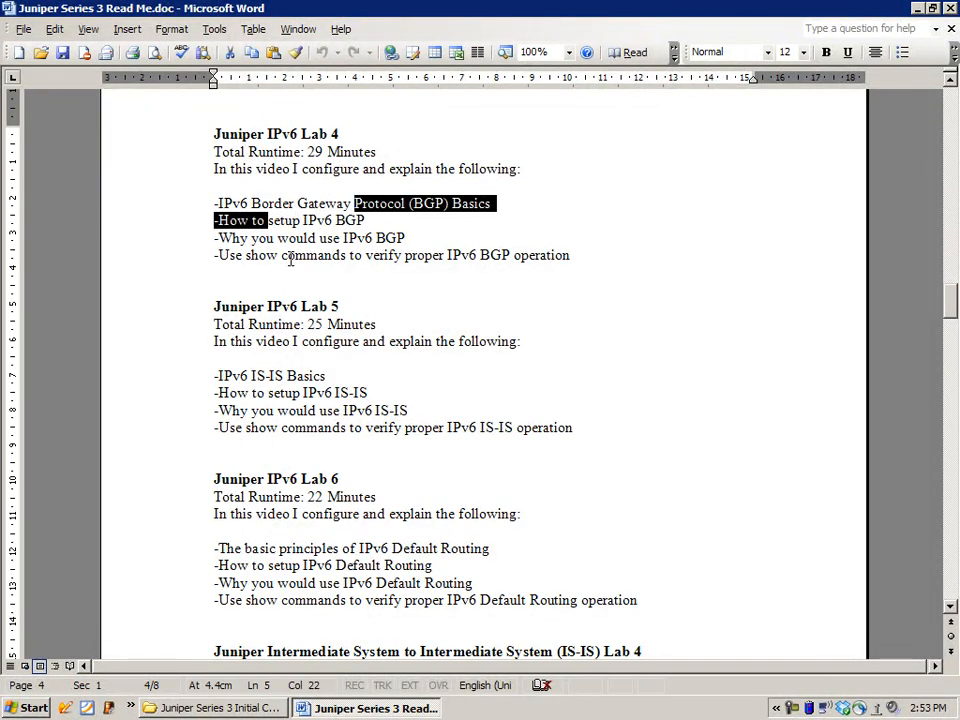
{"action": "mouse_move", "coordinate": [282, 320]}
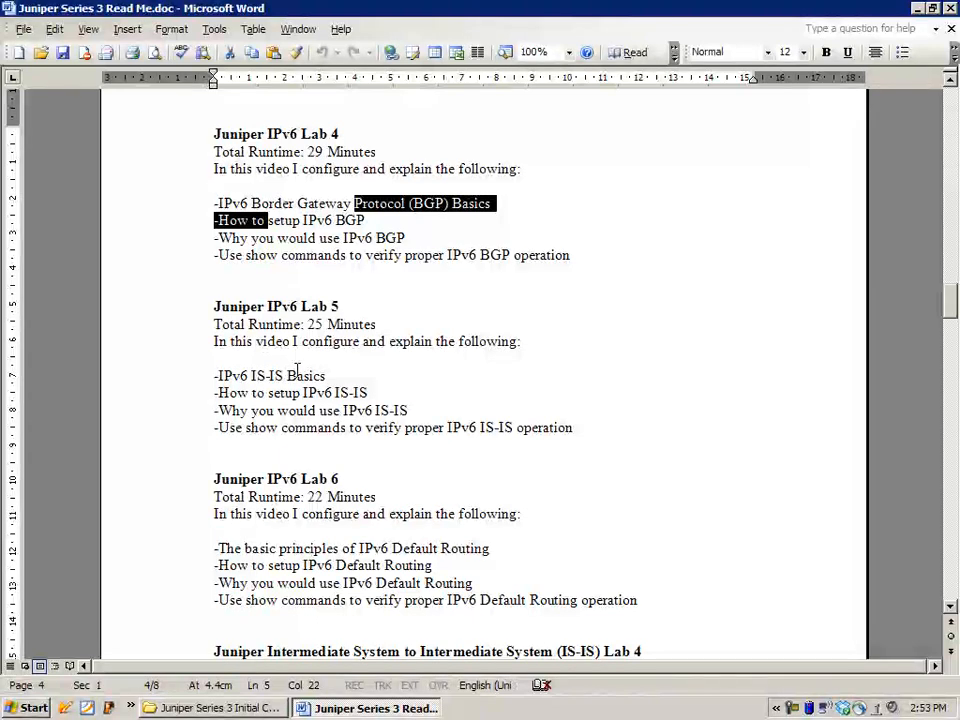
{"action": "scroll", "scroll_direction": "down", "scroll_amount": 3}
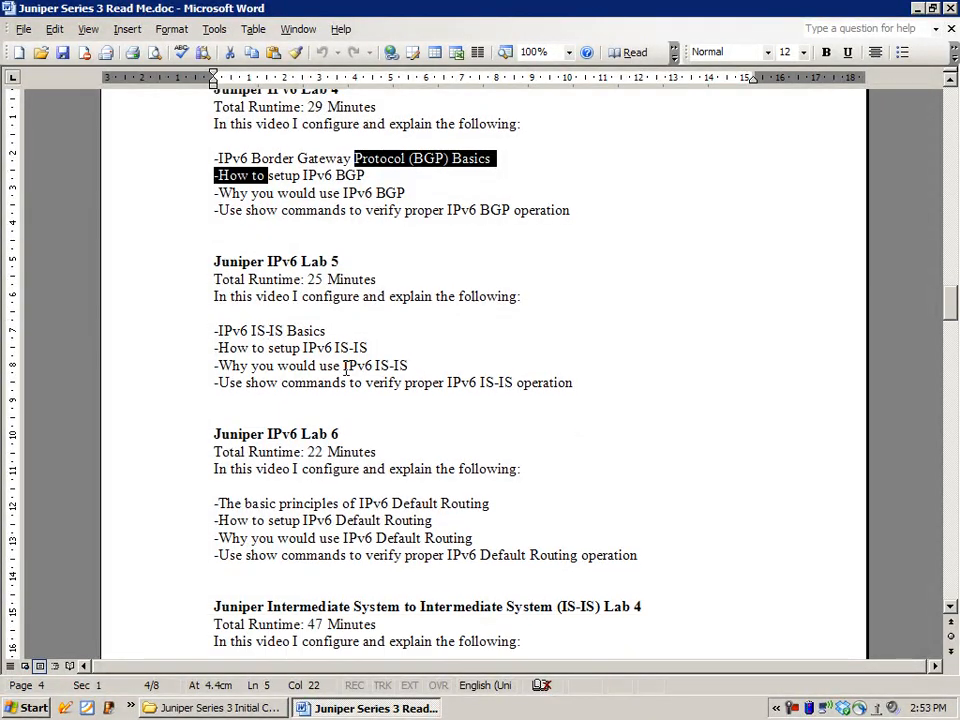
{"action": "scroll", "scroll_direction": "down", "scroll_amount": 3}
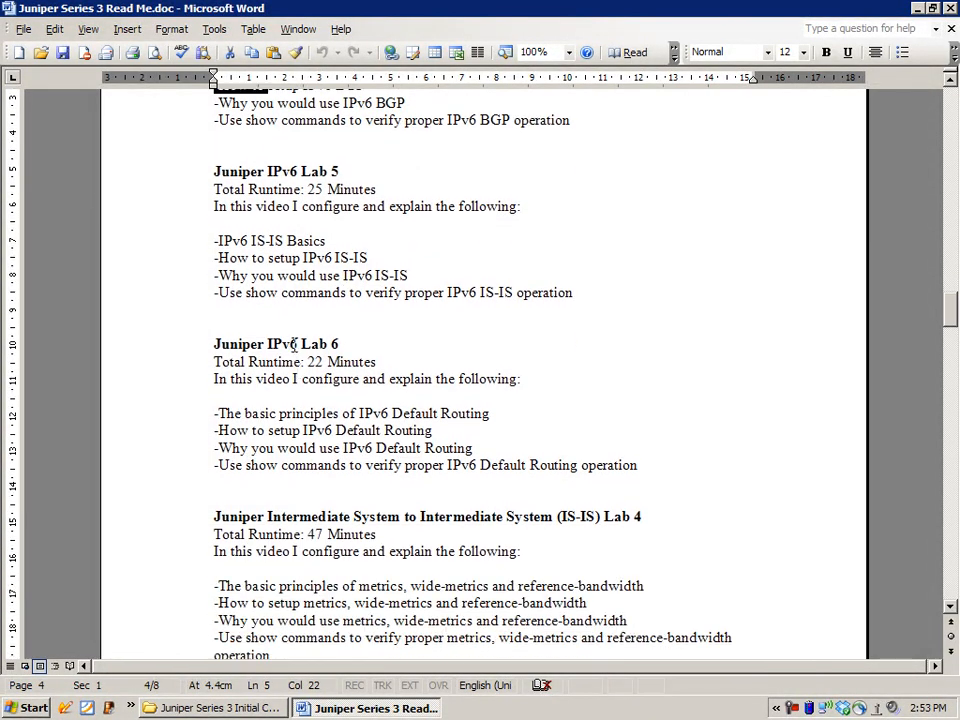
Highlight 'IPv6 Default Routing' and continue to the IS-IS Lab 4 metrics description
{"action": "double_click", "coordinate": [385, 413]}
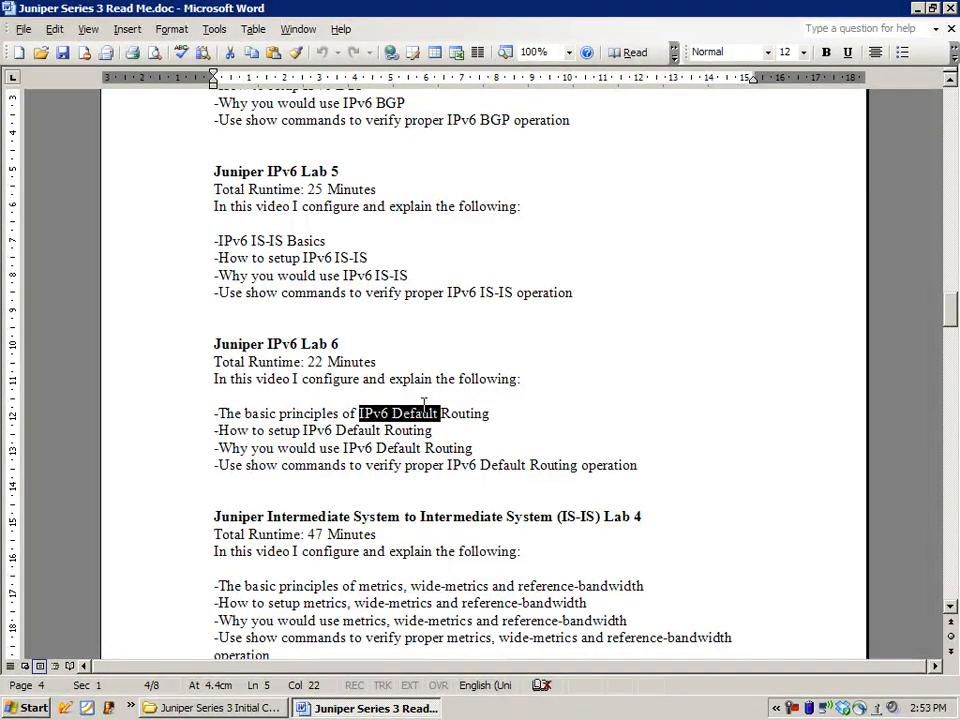
{"action": "scroll", "scroll_direction": "down", "scroll_amount": 3}
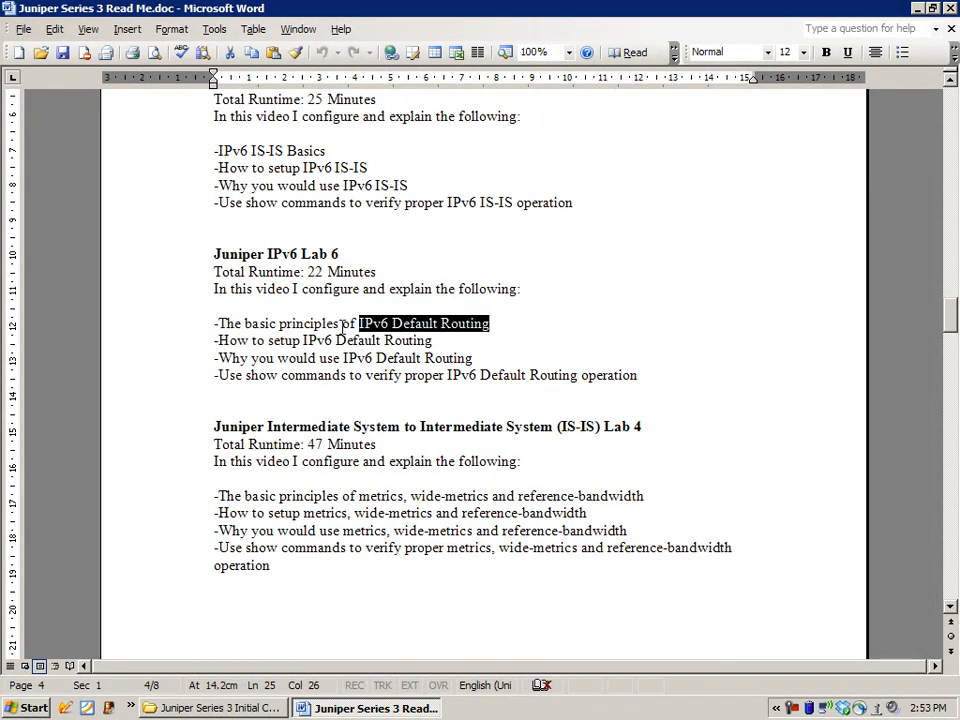
{"action": "scroll", "scroll_direction": "down", "scroll_amount": 3}
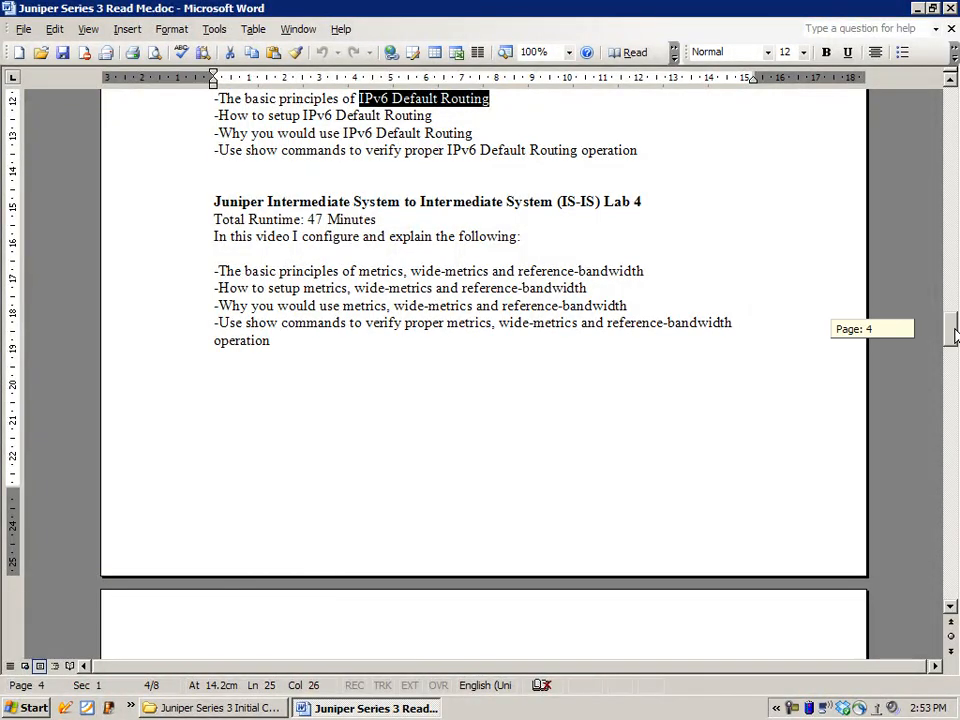
Scroll back and forth past IS-IS Lab 5 into the Lab 6 description
{"action": "scroll", "scroll_direction": "down", "scroll_amount": 3}
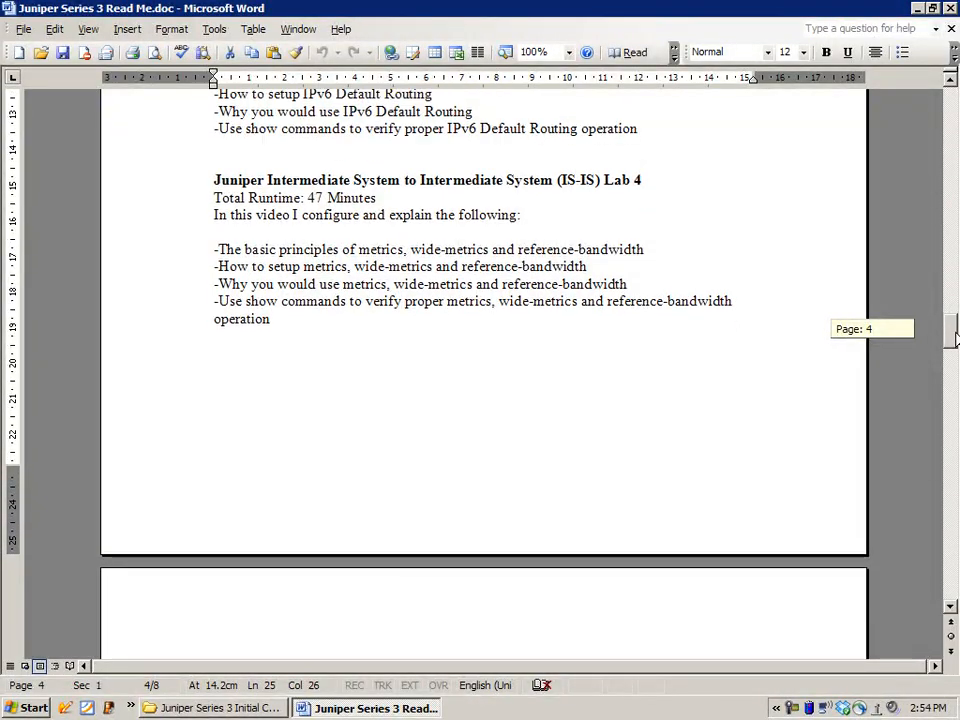
{"action": "scroll", "scroll_direction": "down", "scroll_amount": 3}
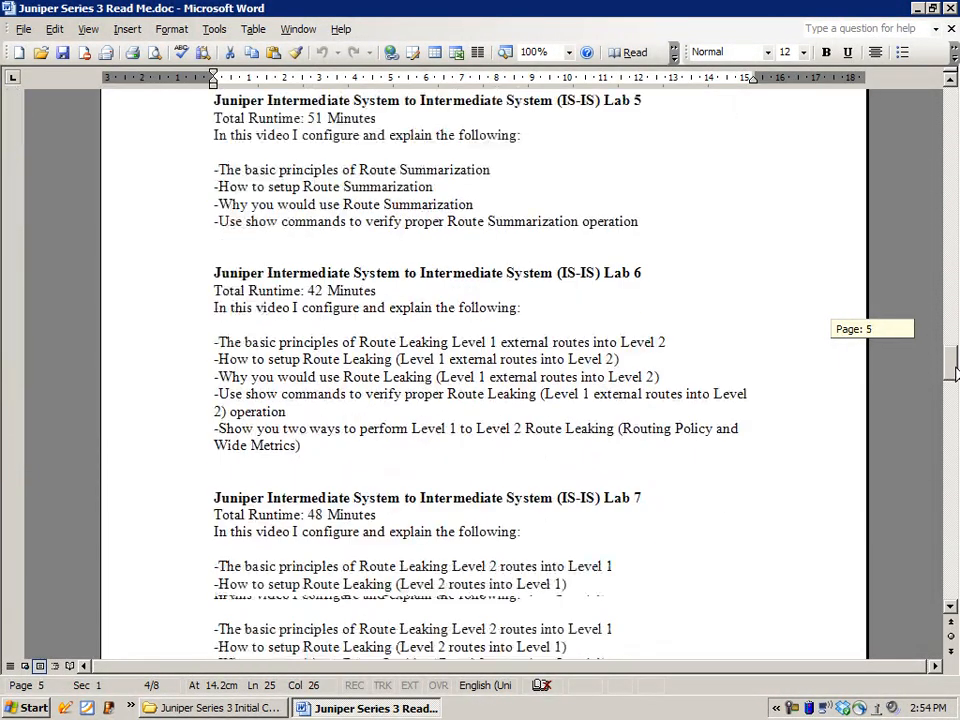
{"action": "scroll", "scroll_direction": "up", "scroll_amount": 3}
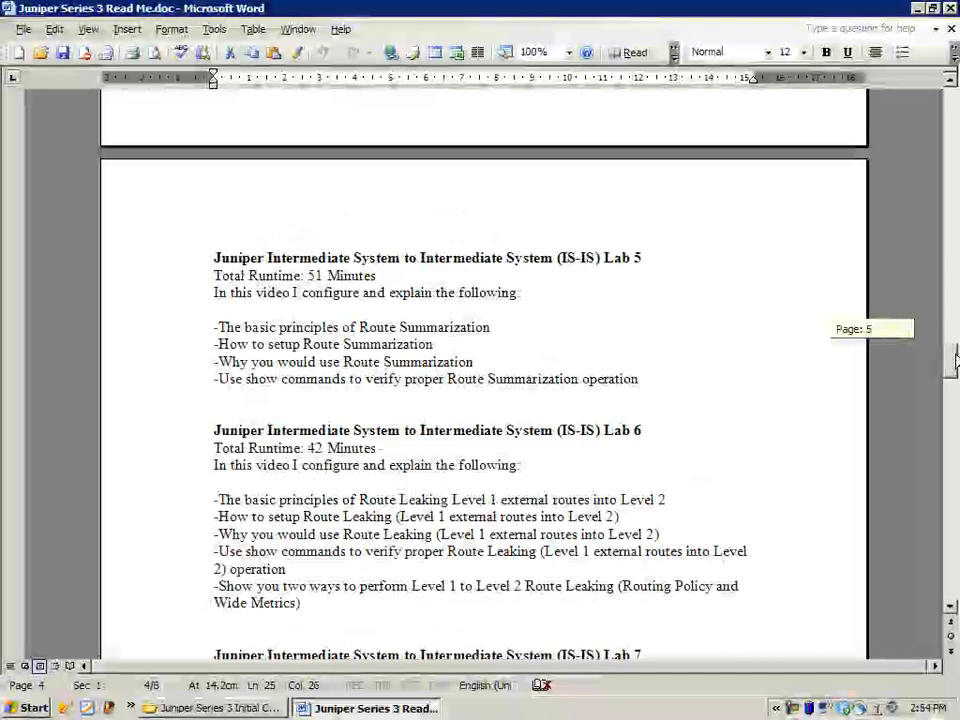
{"action": "scroll", "scroll_direction": "up", "scroll_amount": 3}
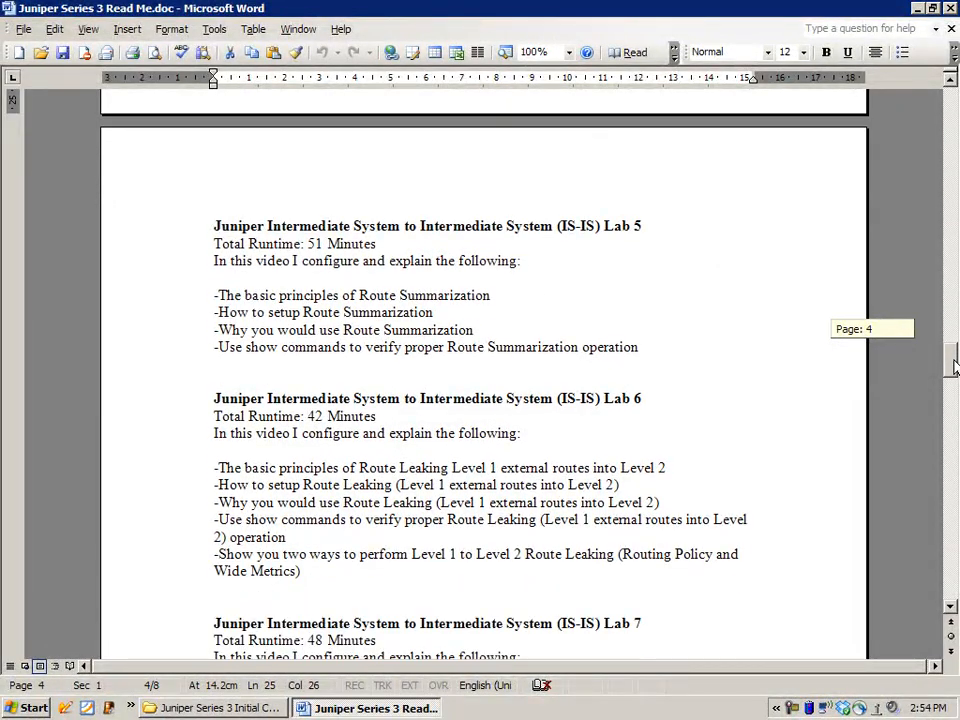
{"action": "scroll", "scroll_direction": "up", "scroll_amount": 3}
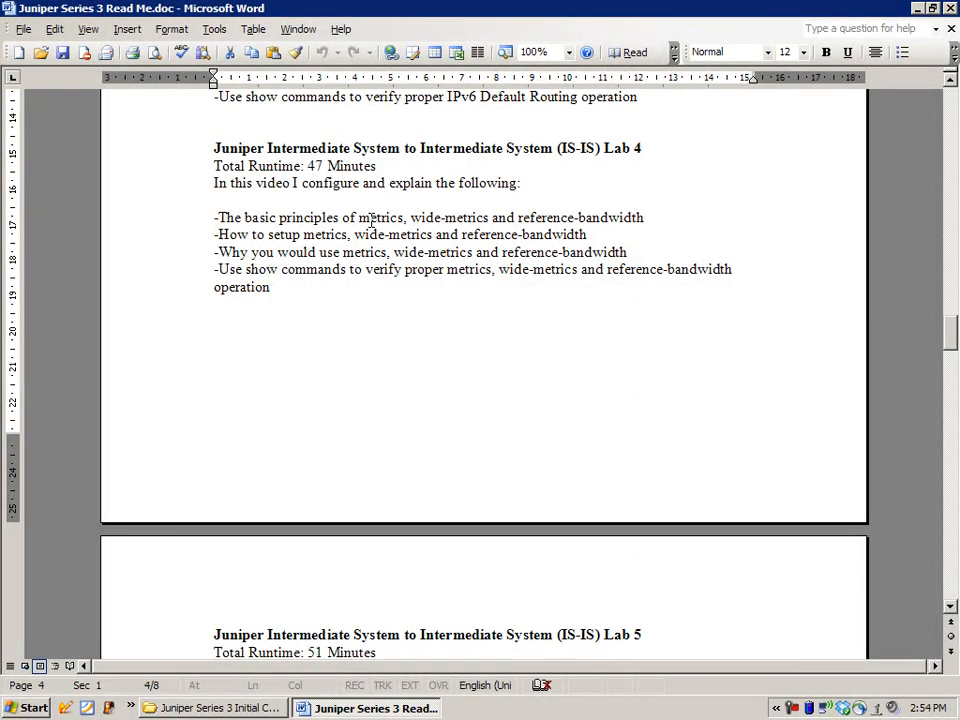
{"action": "scroll", "scroll_direction": "down", "scroll_amount": 3}
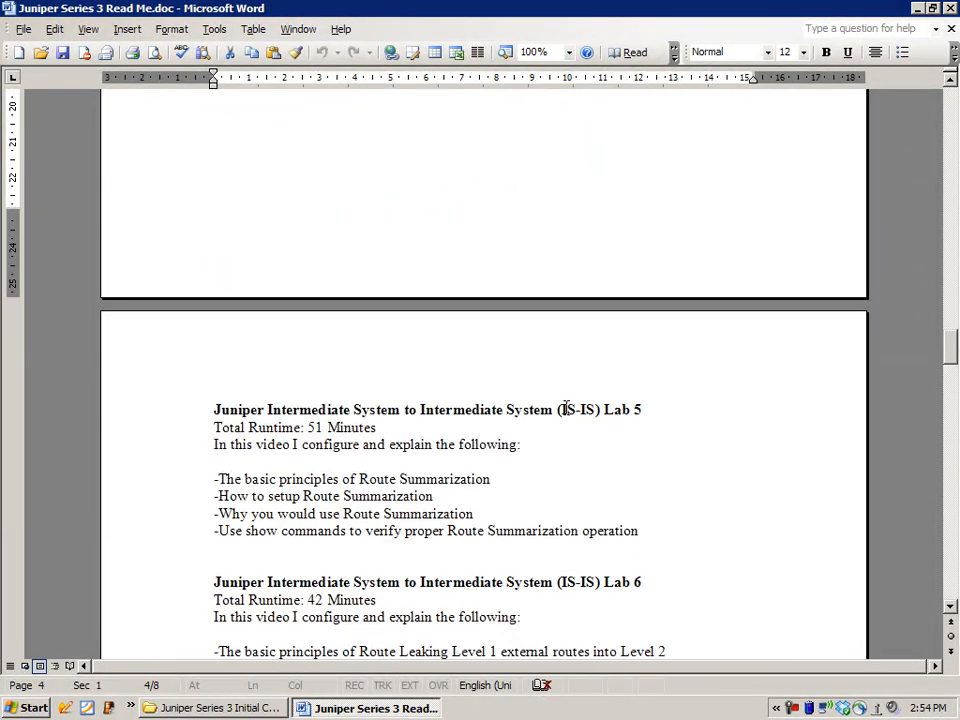
{"action": "scroll", "scroll_direction": "down", "scroll_amount": 3}
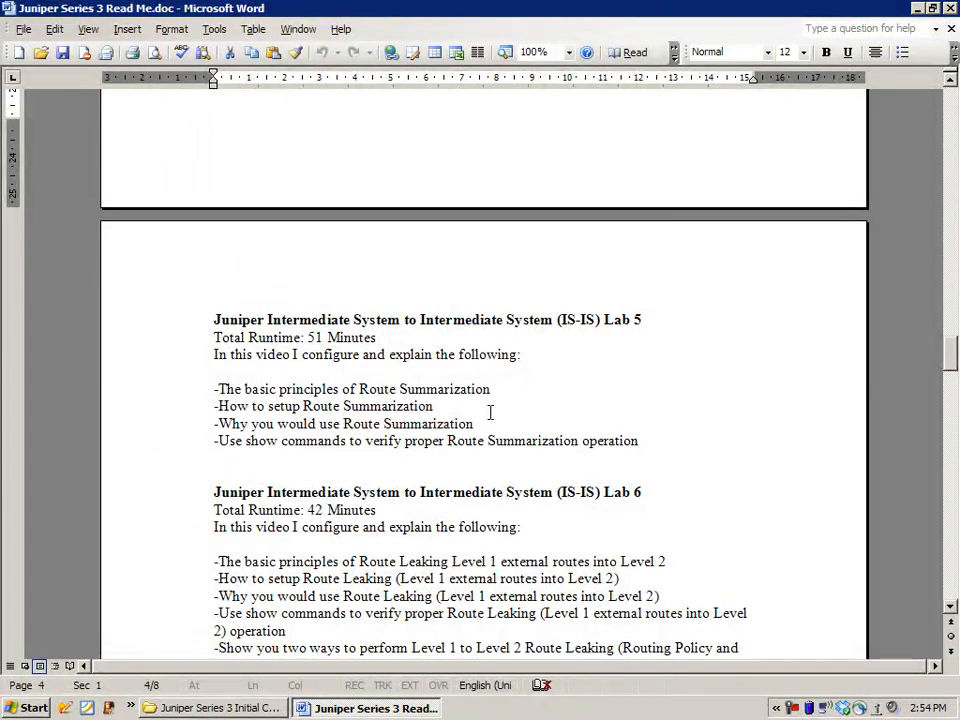
{"action": "scroll", "scroll_direction": "down", "scroll_amount": 3}
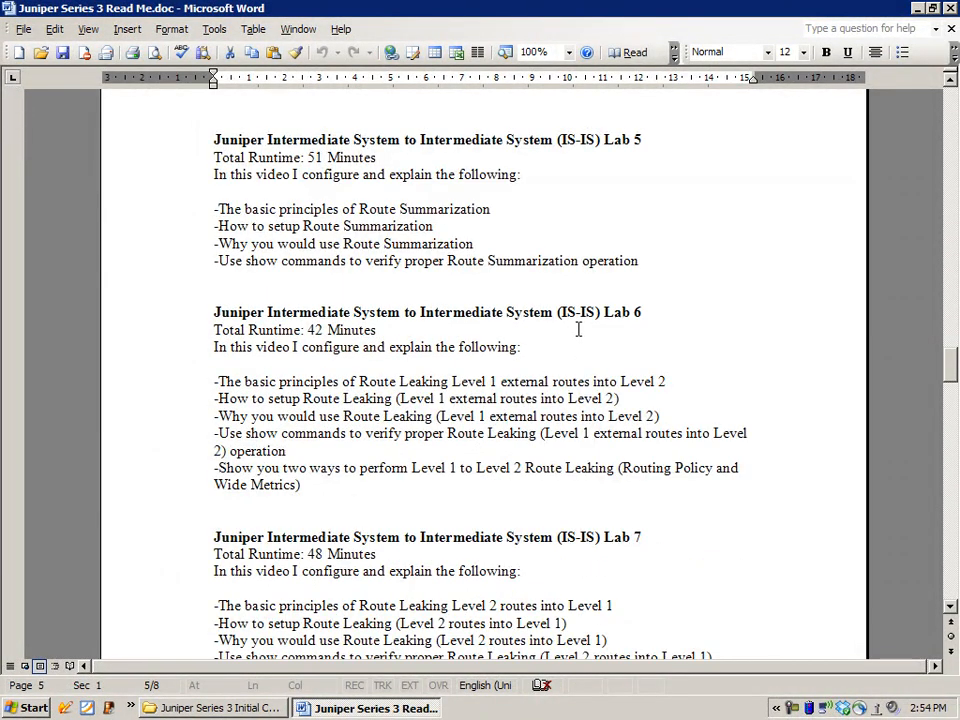
Highlight text in IS-IS Lab 6, select 'Lab 6' in its heading, and reach OSPF Lab 9
{"action": "double_click", "coordinate": [395, 381]}
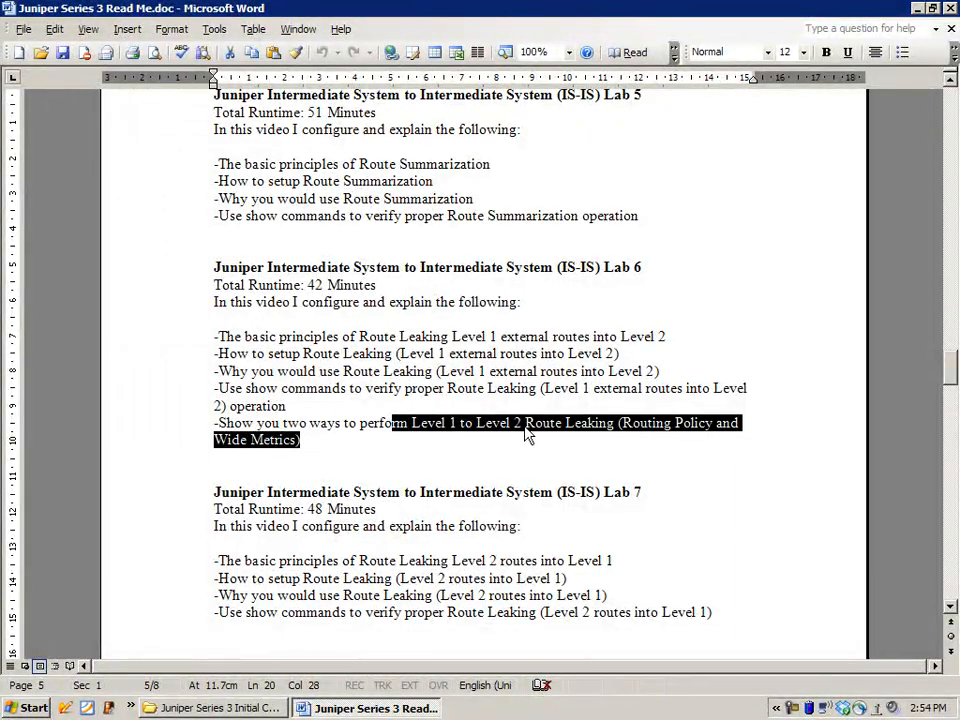
{"action": "left_click", "coordinate": [410, 508]}
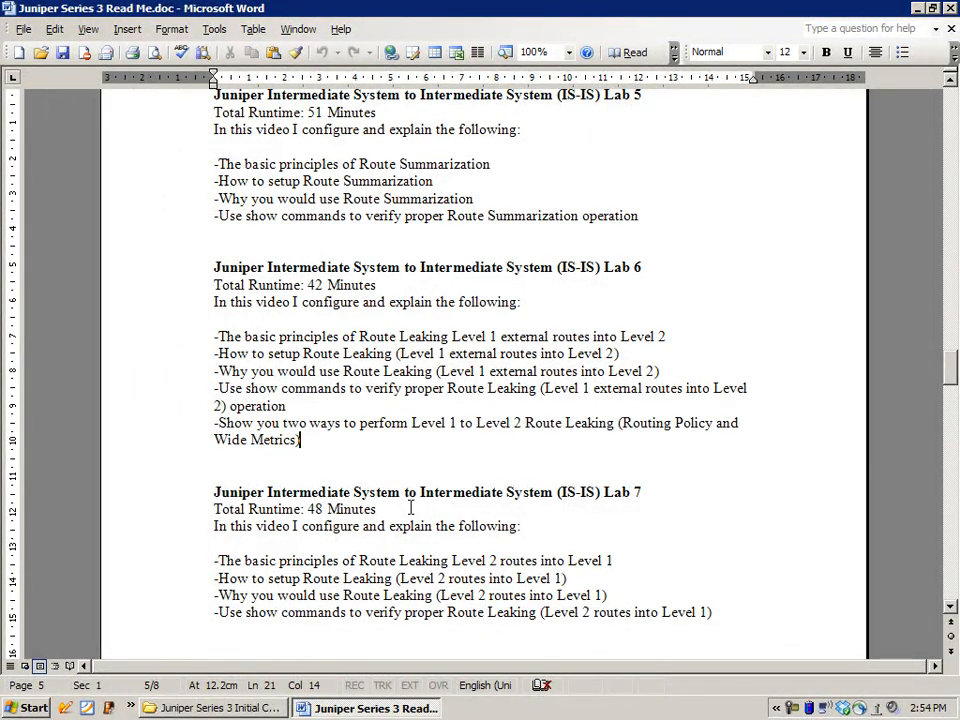
{"action": "scroll", "scroll_direction": "down", "scroll_amount": 3}
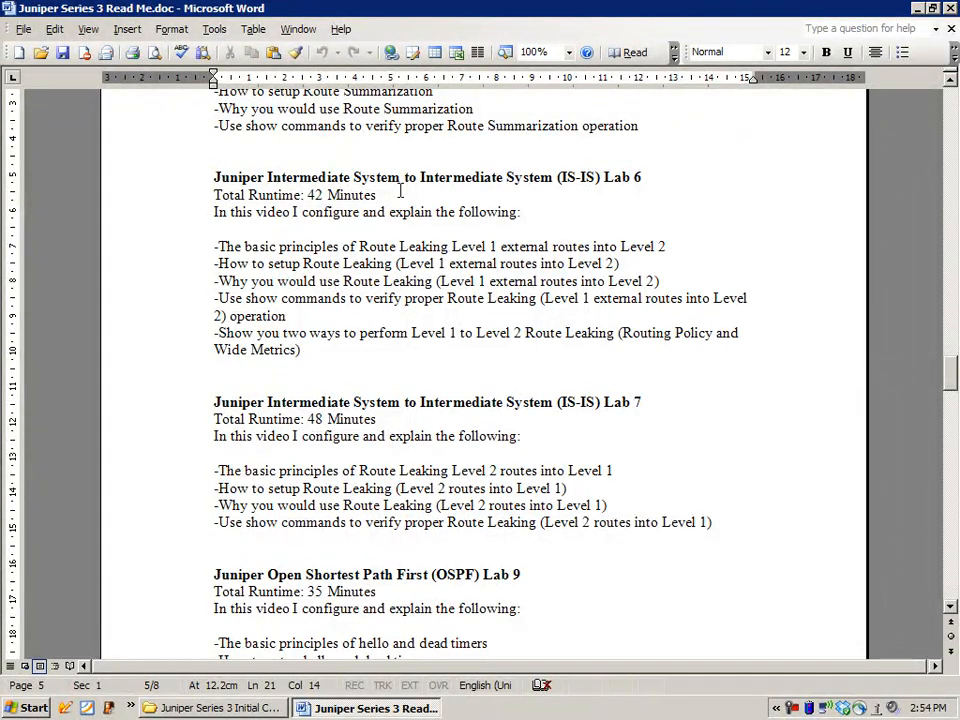
{"action": "mouse_move", "coordinate": [604, 430]}
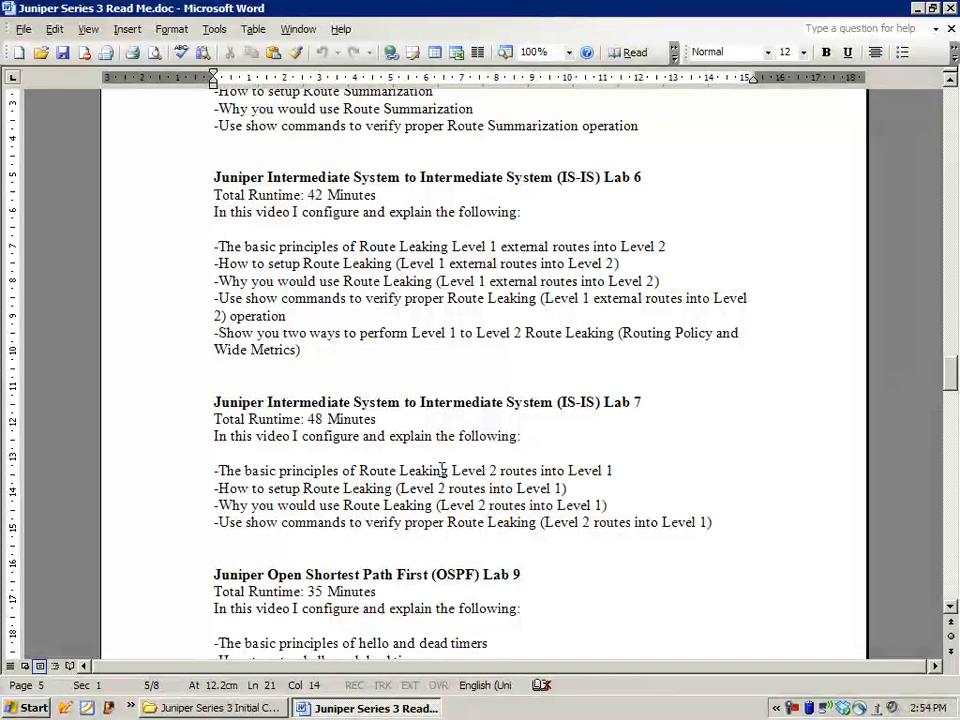
{"action": "left_click", "coordinate": [300, 349]}
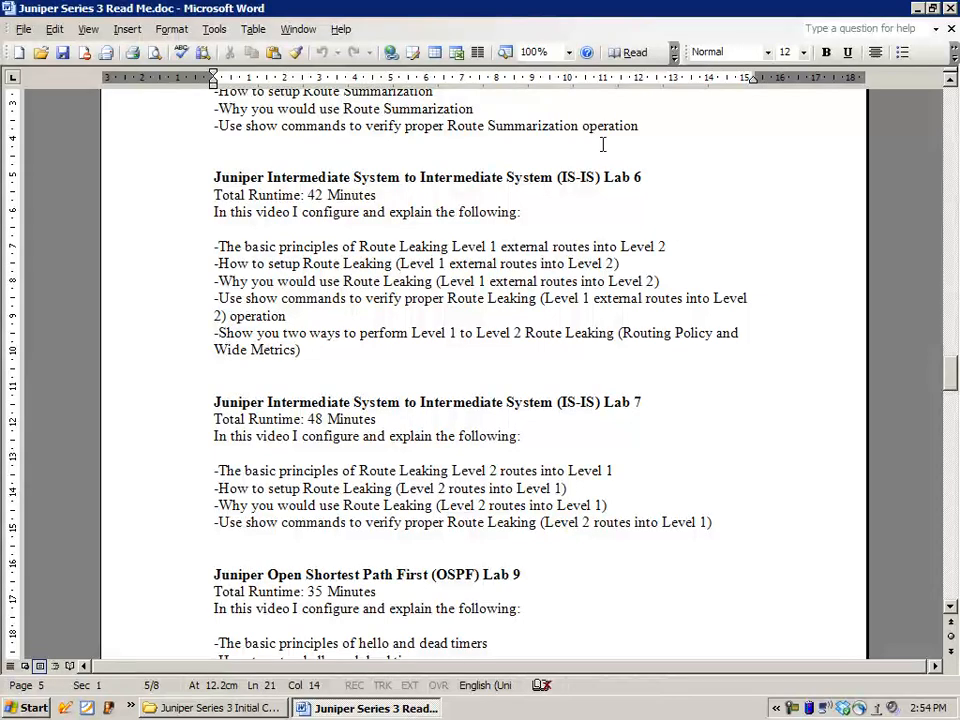
{"action": "double_click", "coordinate": [624, 177]}
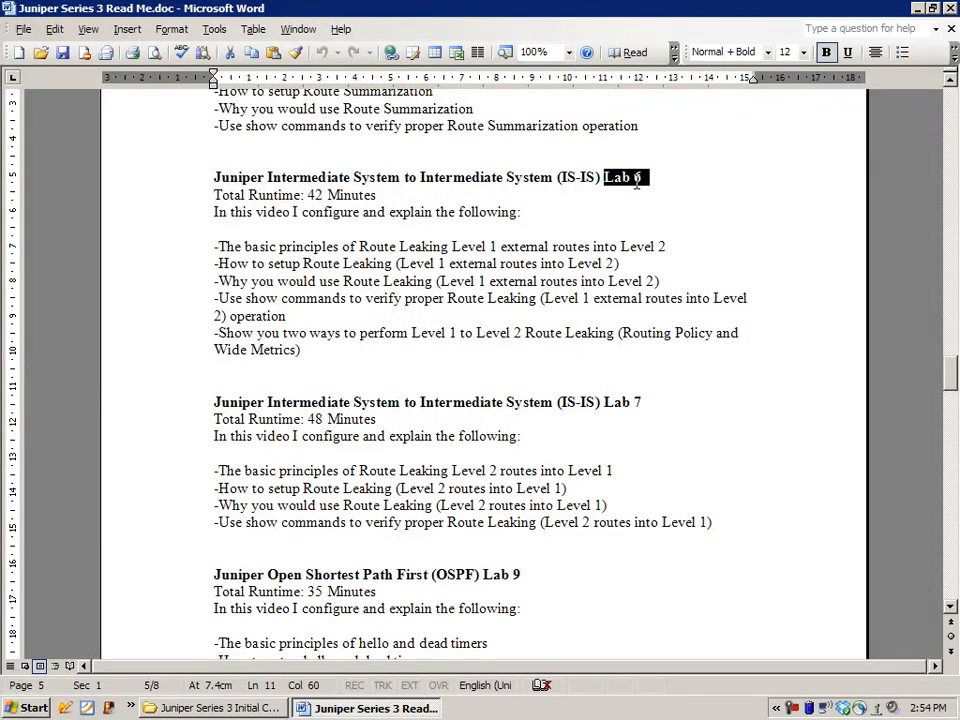
{"action": "scroll", "scroll_direction": "down", "scroll_amount": 3}
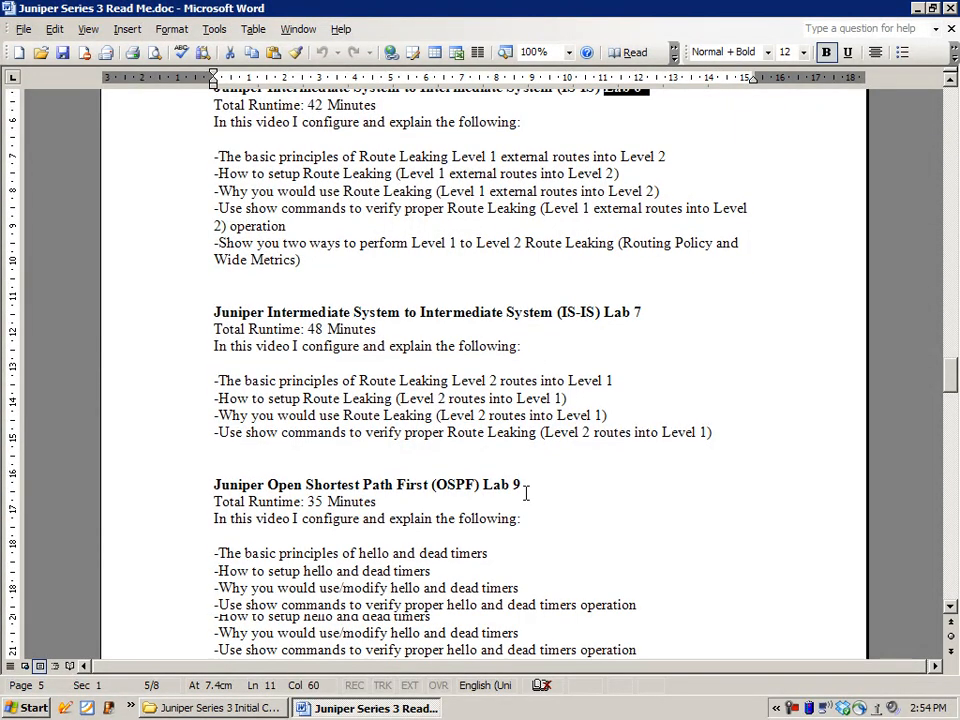
Scroll past OSPF Lab 9 to page 6 with OSPF Lab 10 and Redistribution Lab 1
{"action": "scroll", "scroll_direction": "down", "scroll_amount": 3}
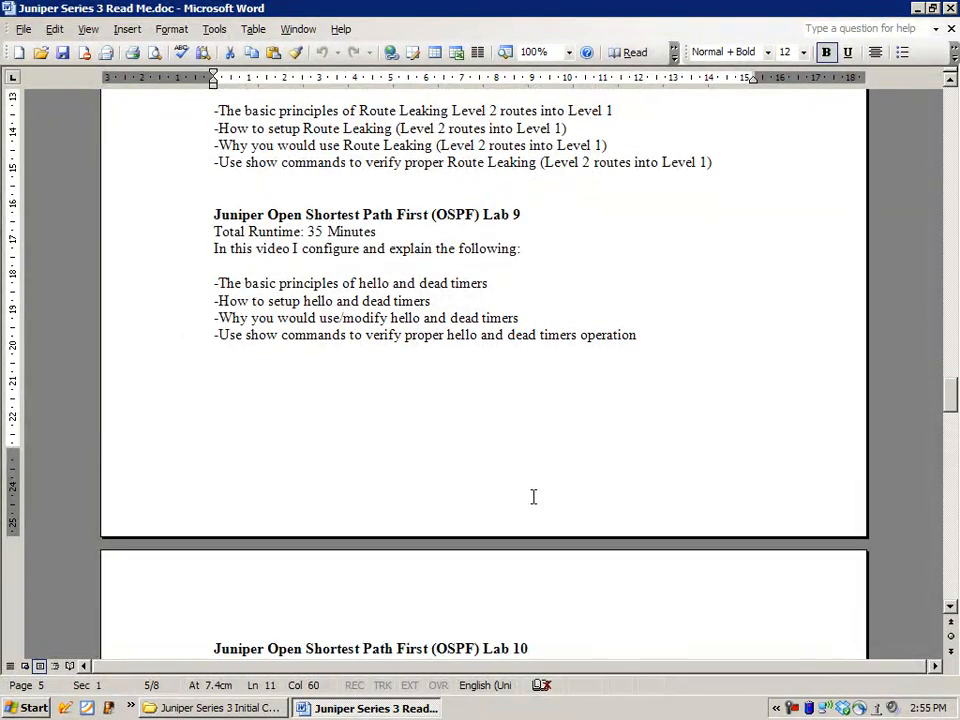
{"action": "scroll", "scroll_direction": "down", "scroll_amount": 3}
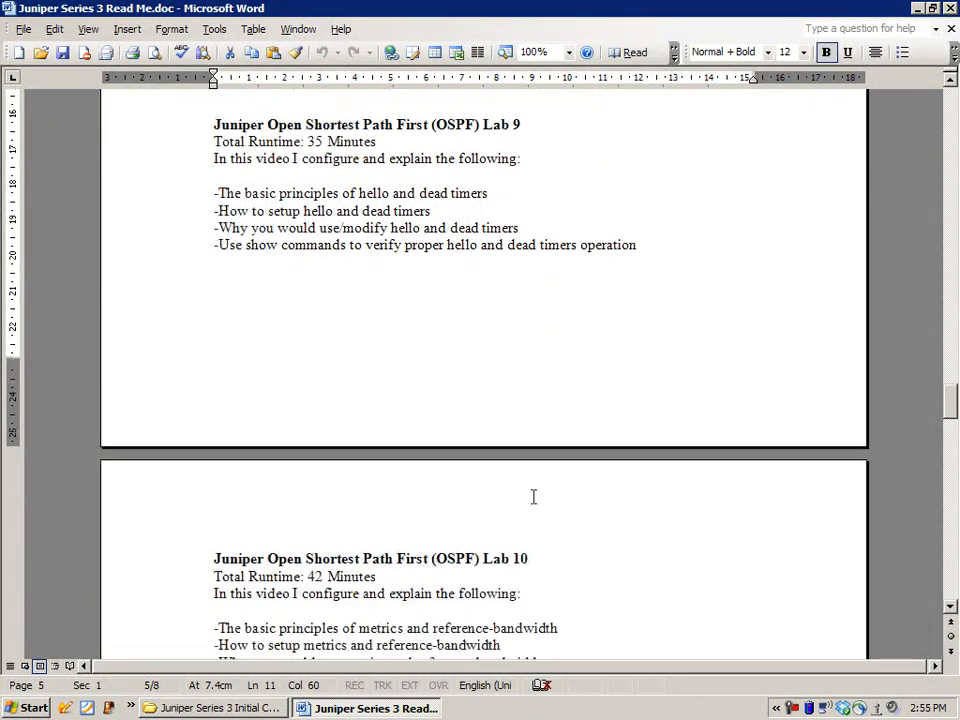
{"action": "mouse_move", "coordinate": [642, 480]}
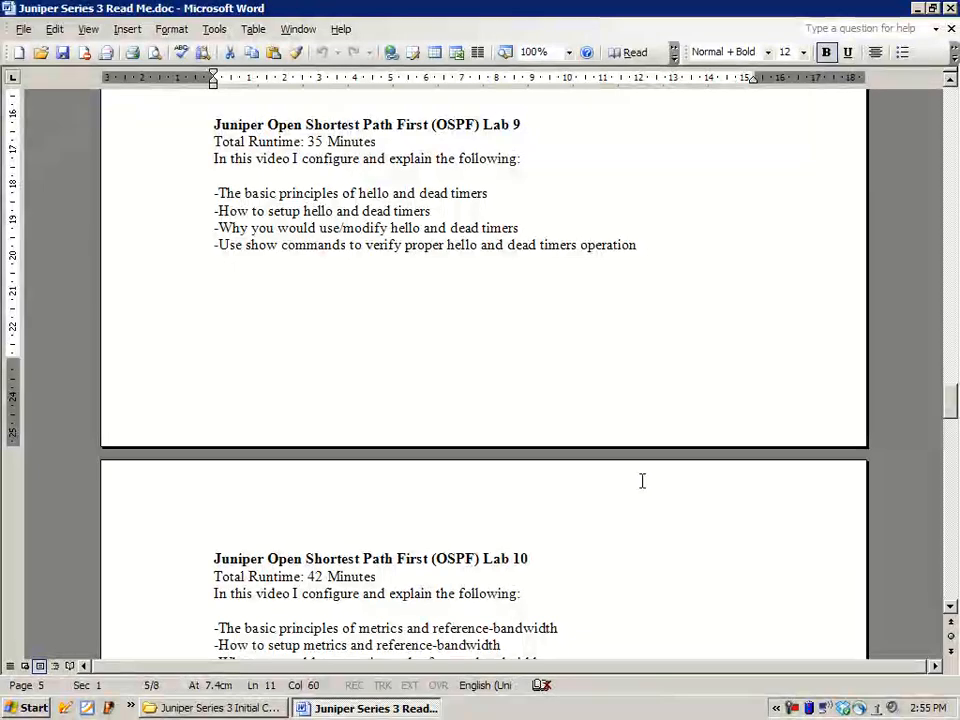
{"action": "mouse_move", "coordinate": [416, 373]}
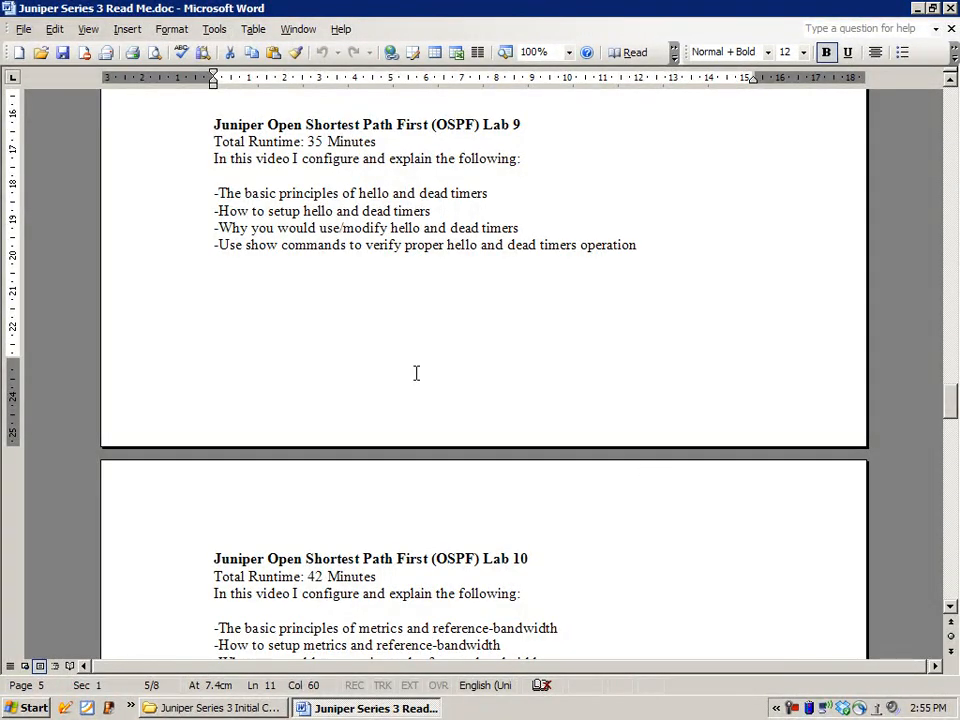
{"action": "mouse_move", "coordinate": [416, 195]}
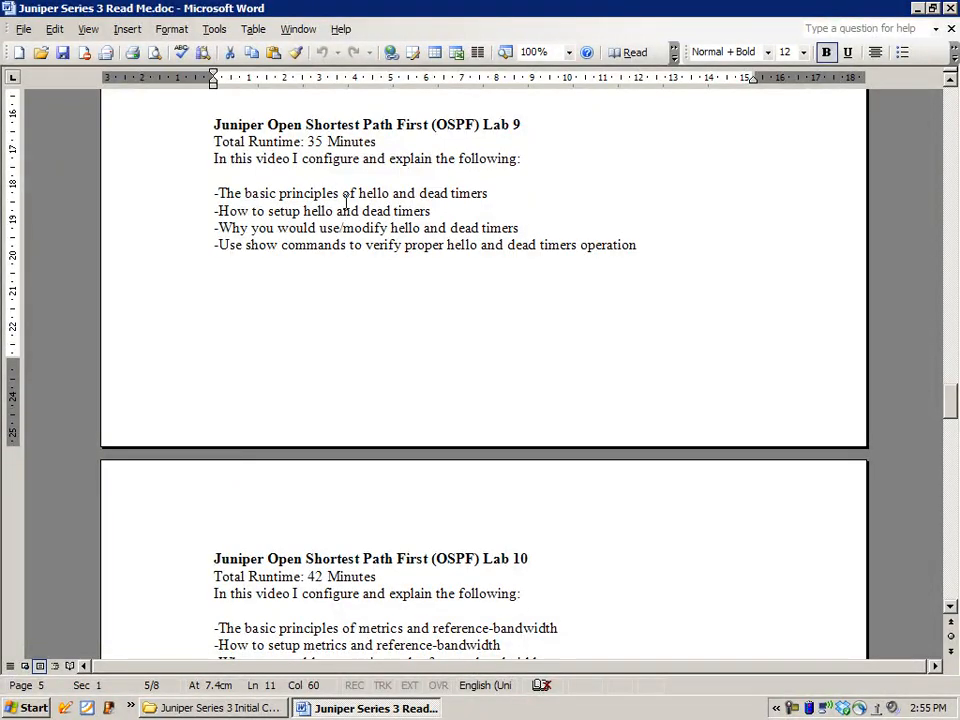
{"action": "scroll", "scroll_direction": "down", "scroll_amount": 3}
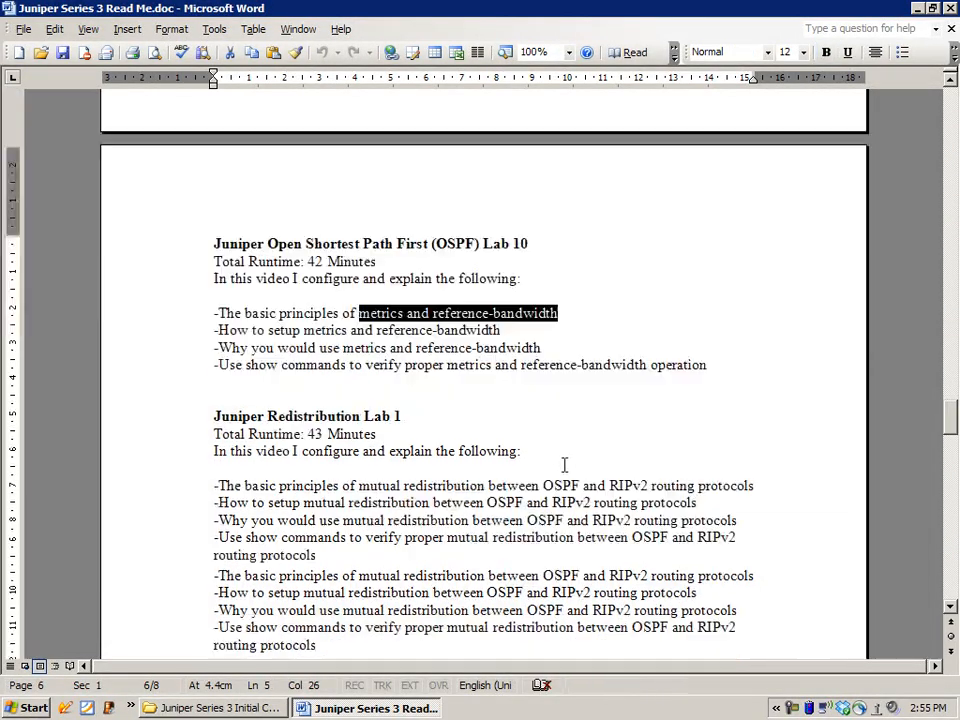
Scroll through OSPF Lab 10 and Redistribution Lab 1 to Tunneling Labs 1 and 2
{"action": "scroll", "scroll_direction": "down", "scroll_amount": 3}
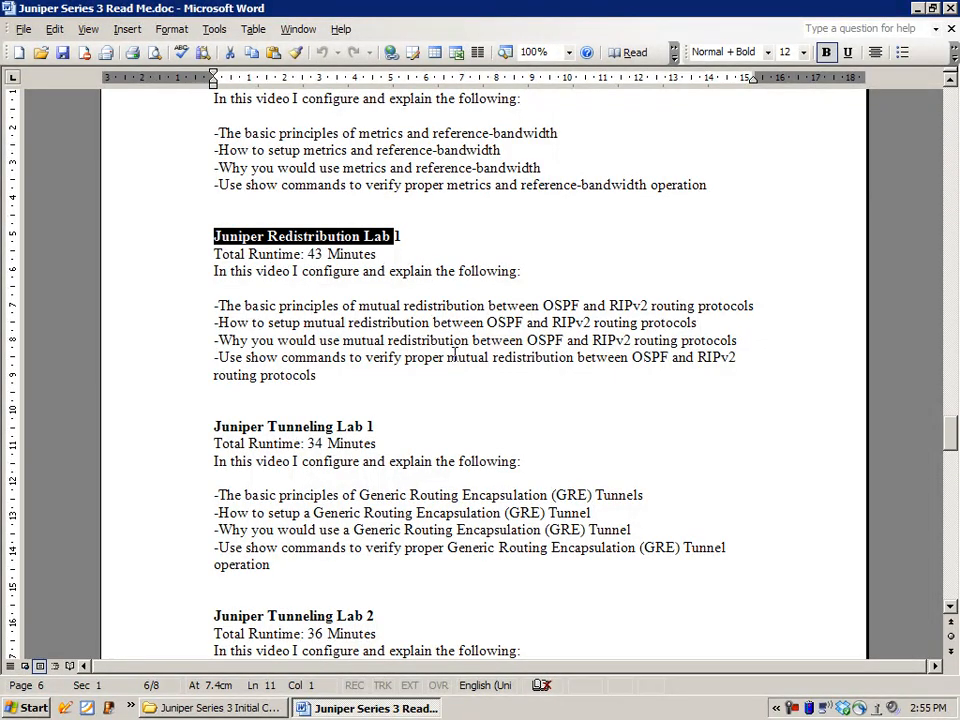
{"action": "scroll", "scroll_direction": "down", "scroll_amount": 3}
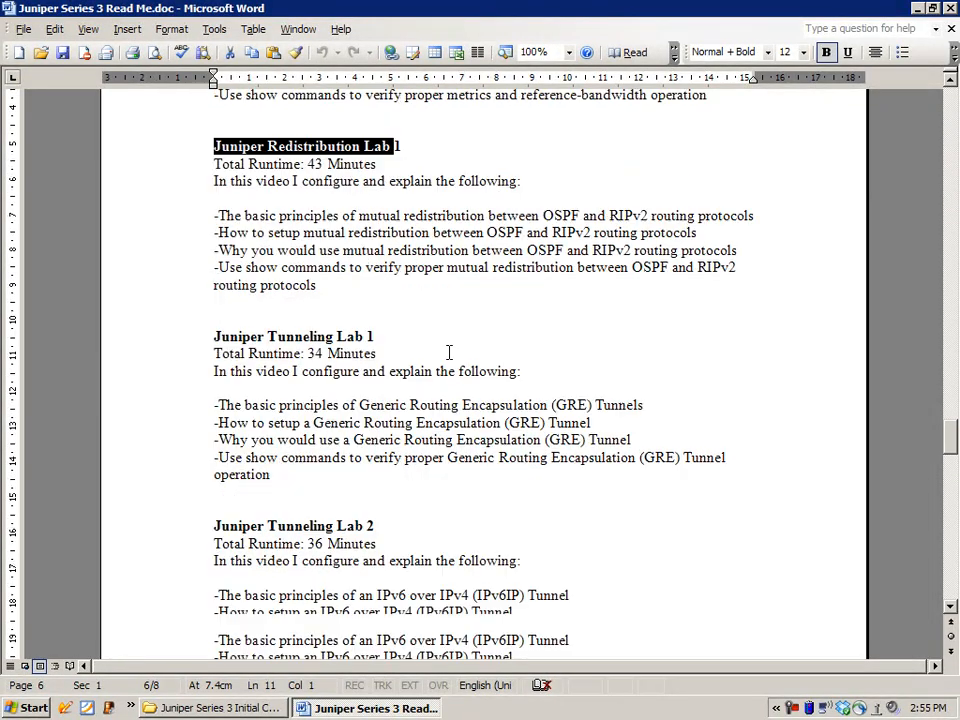
{"action": "scroll", "scroll_direction": "down", "scroll_amount": 3}
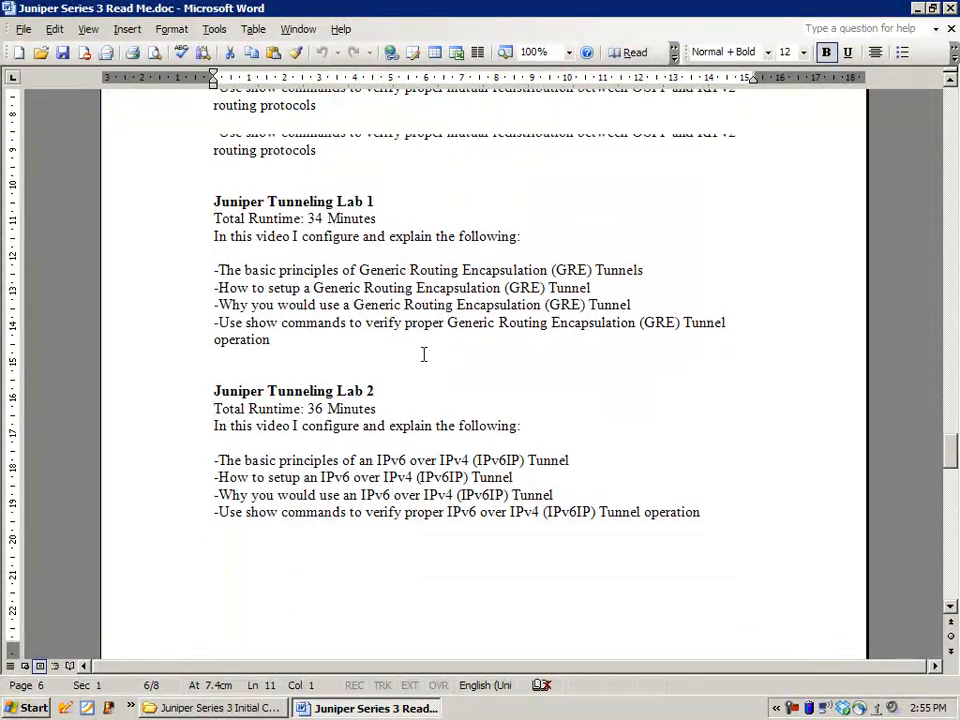
{"action": "scroll", "scroll_direction": "up", "scroll_amount": 3}
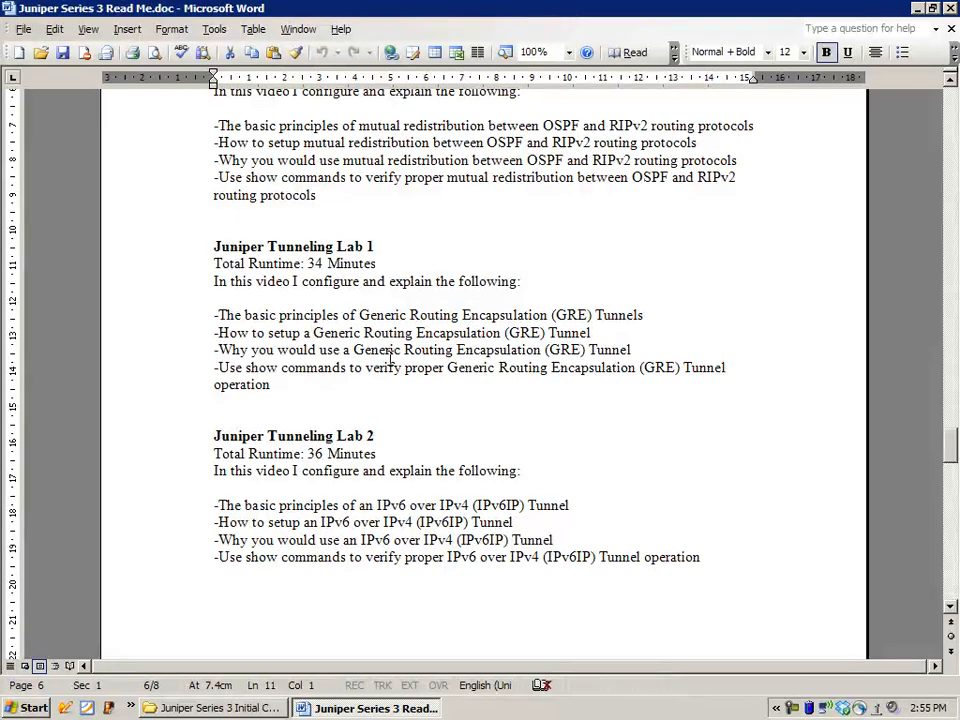
{"action": "scroll", "scroll_direction": "down", "scroll_amount": 3}
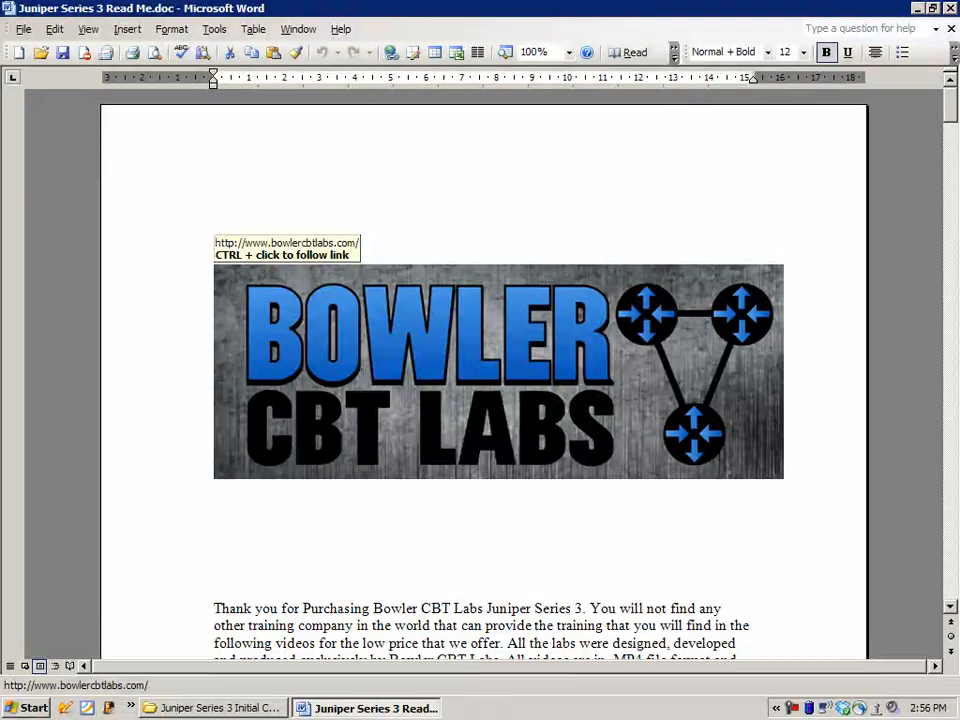
{"action": "mouse_move", "coordinate": [878, 641]}
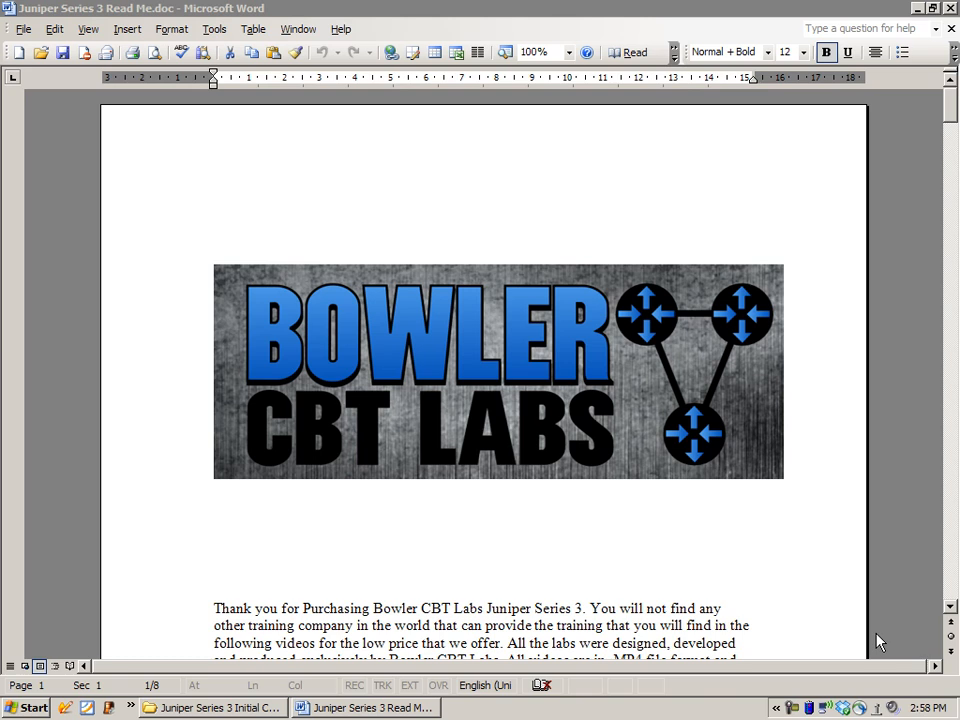
{"action": "mouse_move", "coordinate": [518, 466]}
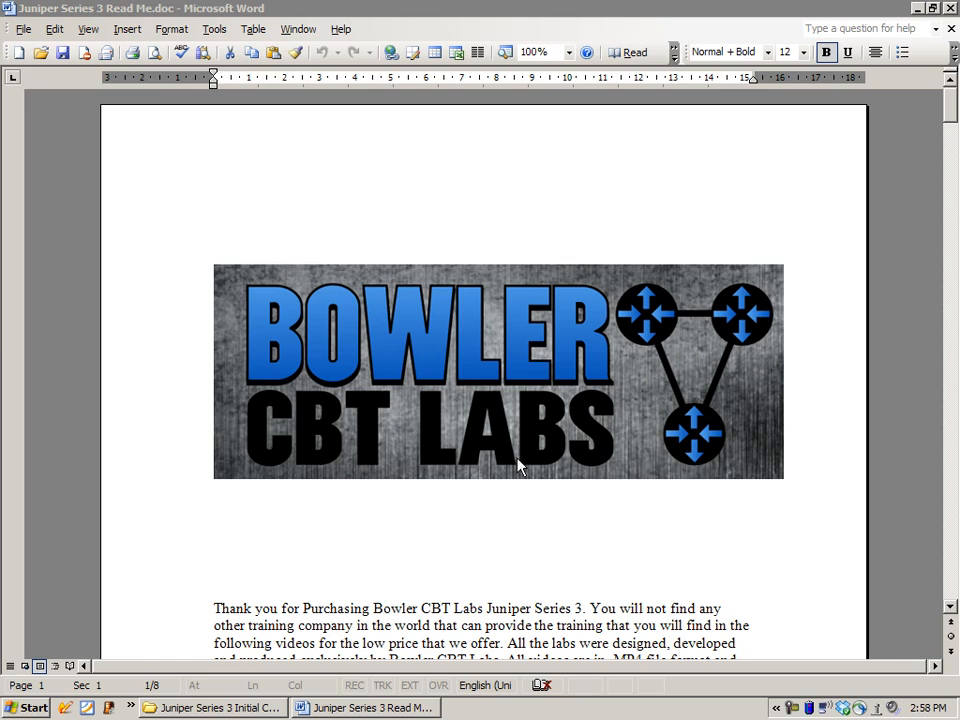
{"action": "mouse_move", "coordinate": [217, 707]}
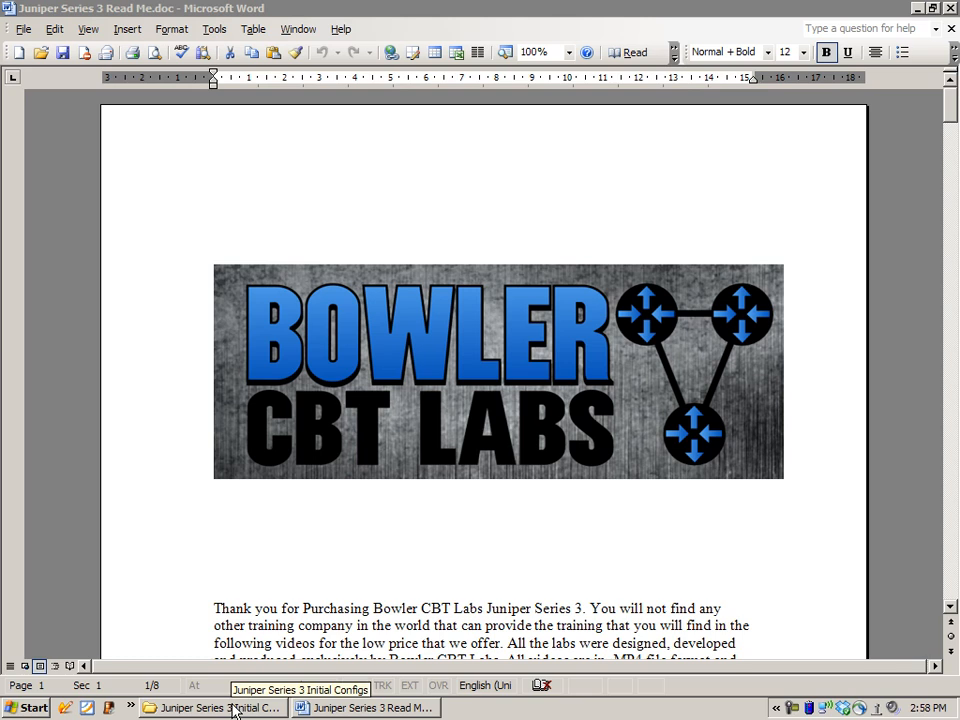
Bring forward the Initial Configs folder and open Juniper BGP Lab 10 Initial Configs.doc
{"action": "left_click", "coordinate": [215, 708]}
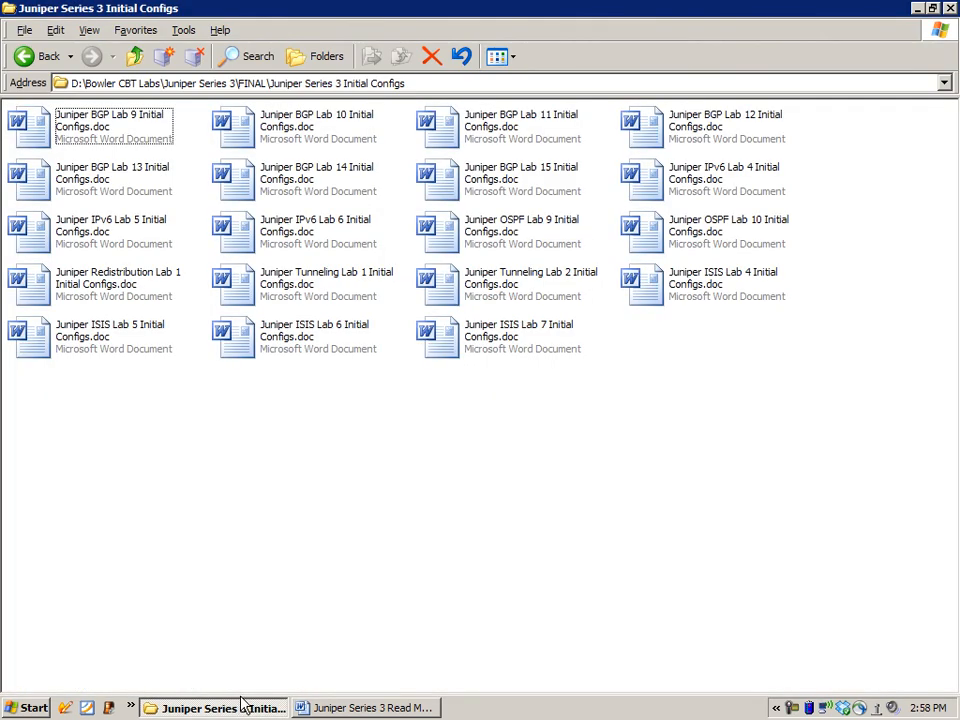
{"action": "mouse_move", "coordinate": [220, 490]}
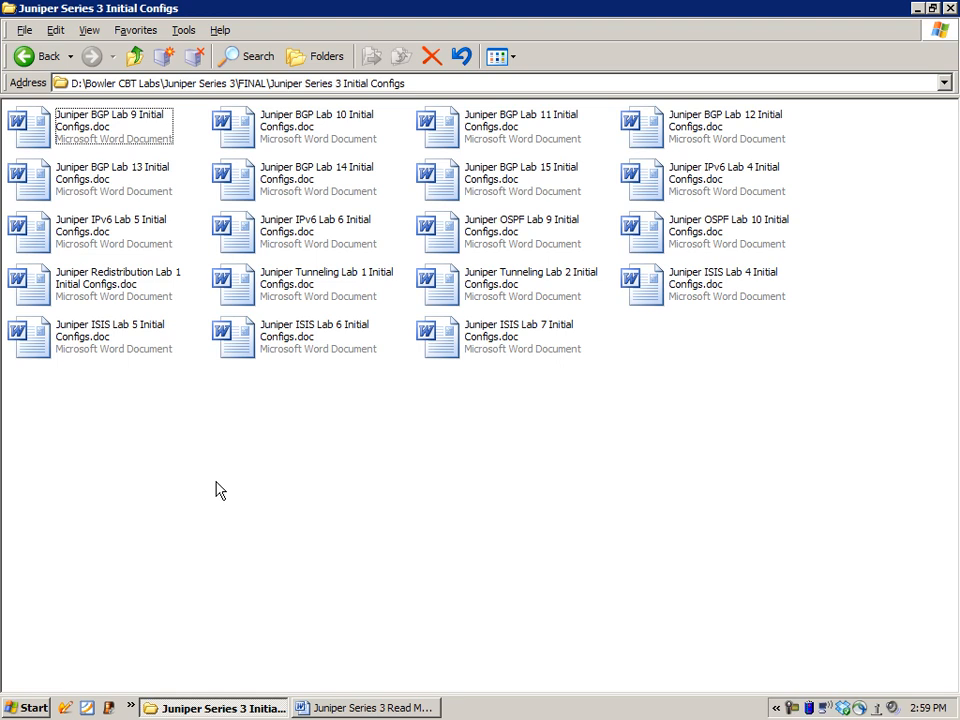
{"action": "mouse_move", "coordinate": [75, 125]}
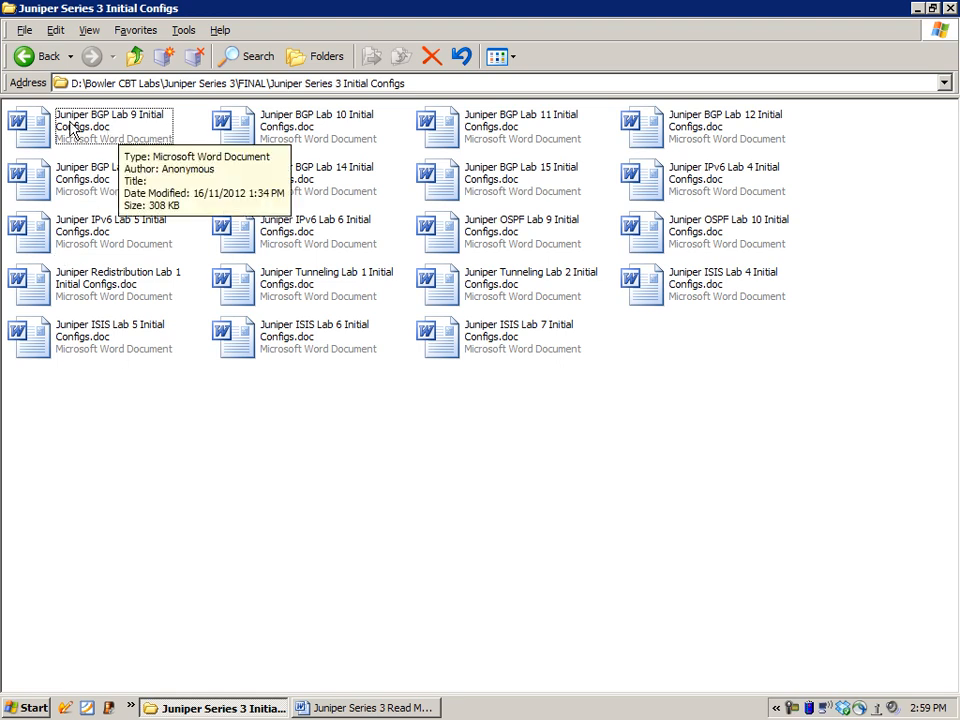
{"action": "mouse_move", "coordinate": [313, 135]}
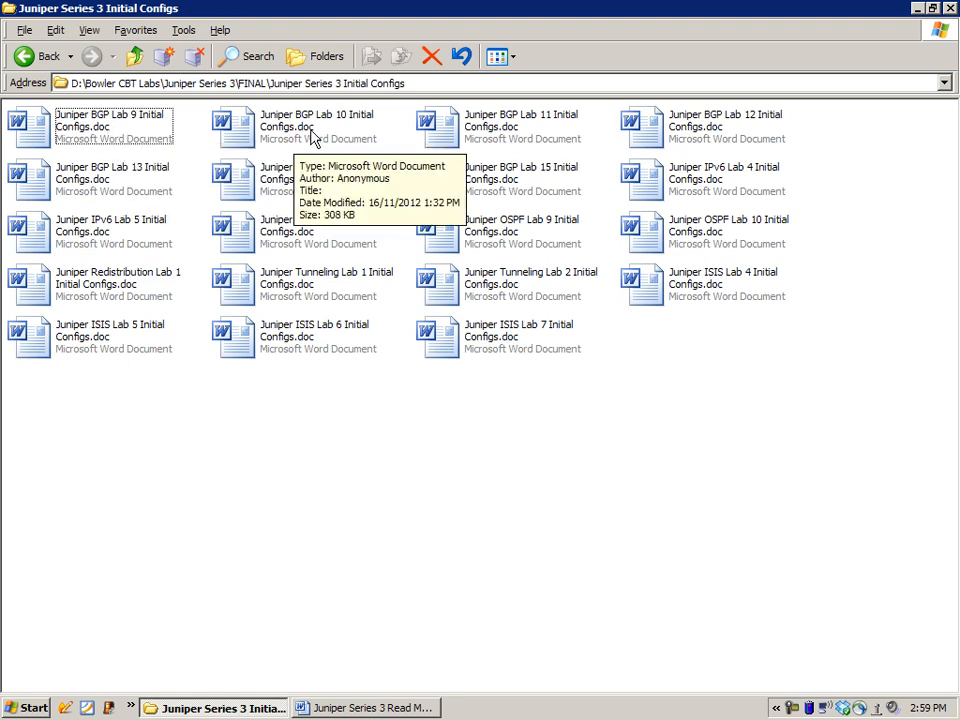
{"action": "double_click", "coordinate": [318, 126]}
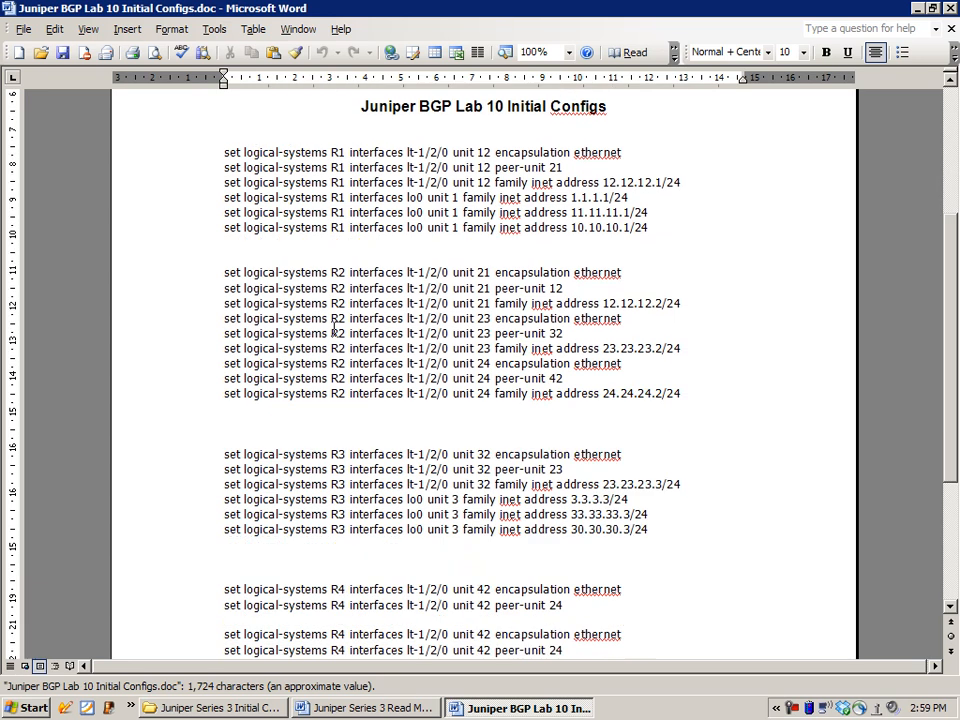
Review the BGP Lab 10 configs, highlighting lt-1/2/0, then return to the folder
{"action": "scroll", "scroll_direction": "down", "scroll_amount": 3}
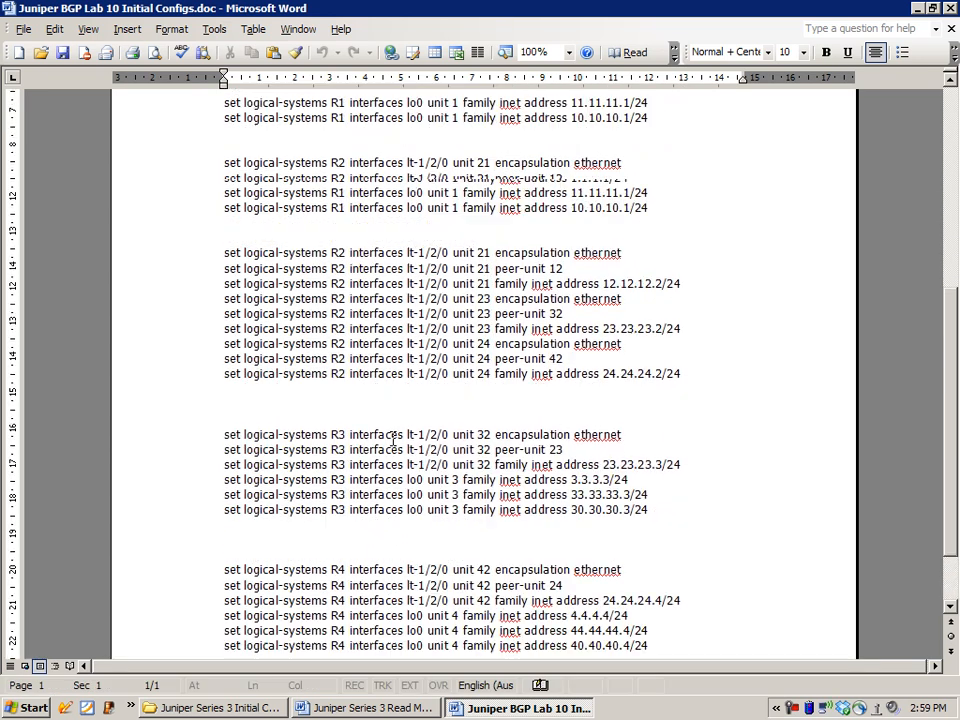
{"action": "scroll", "scroll_direction": "up", "scroll_amount": 3}
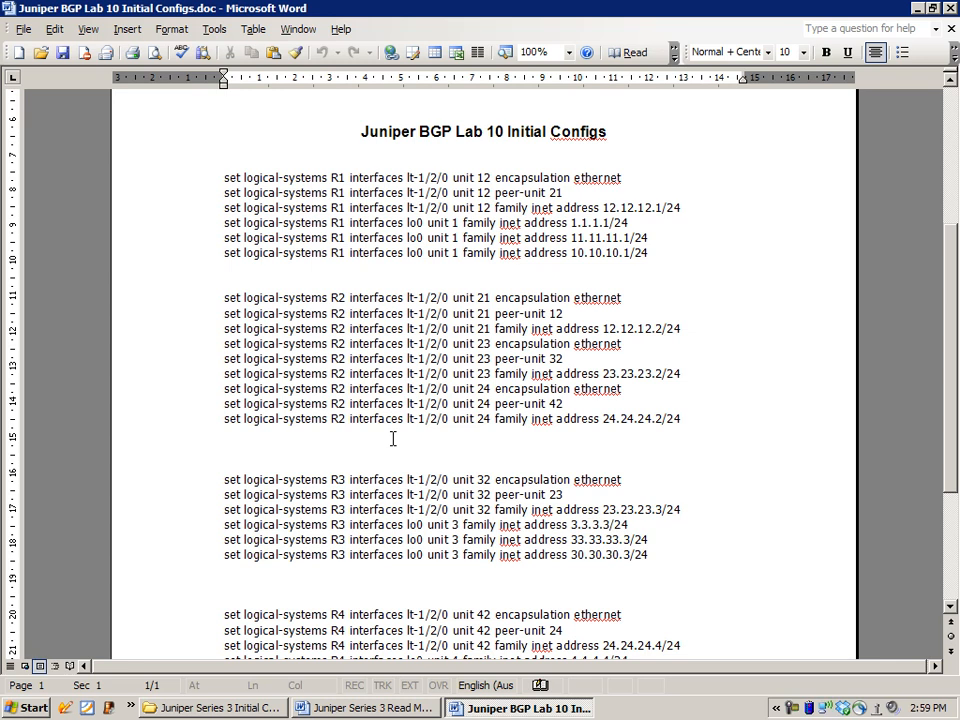
{"action": "mouse_move", "coordinate": [416, 165]}
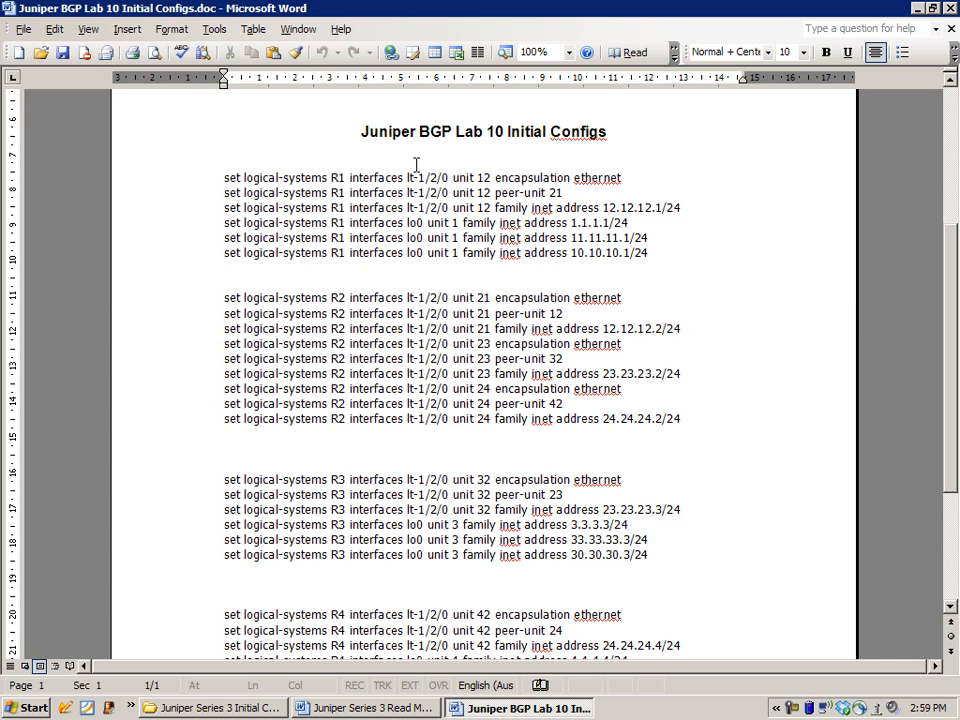
{"action": "double_click", "coordinate": [428, 177]}
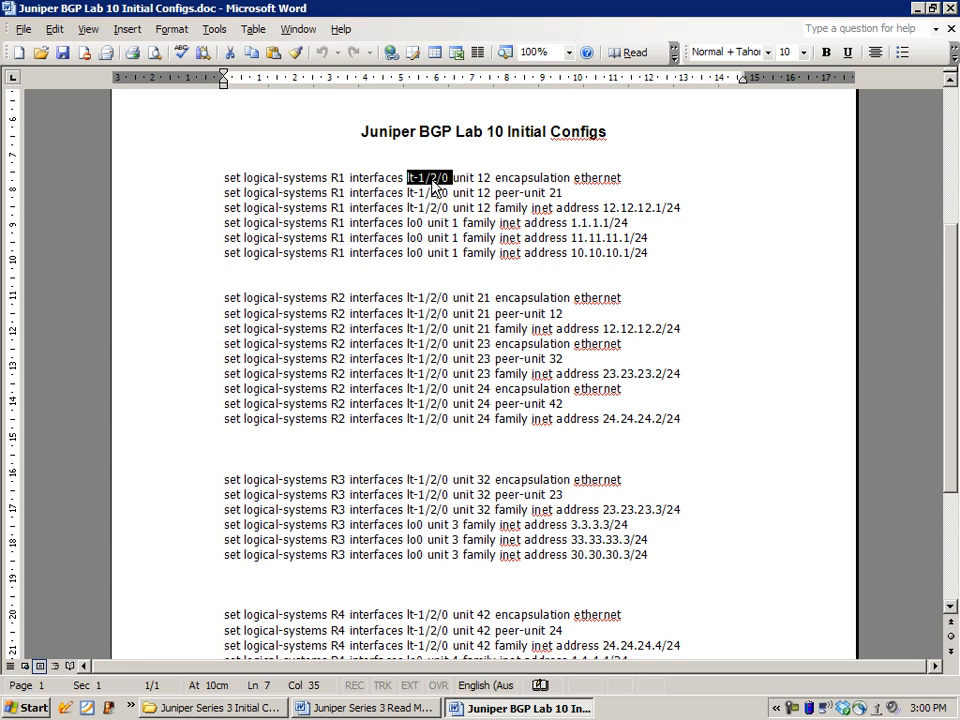
{"action": "mouse_move", "coordinate": [370, 708]}
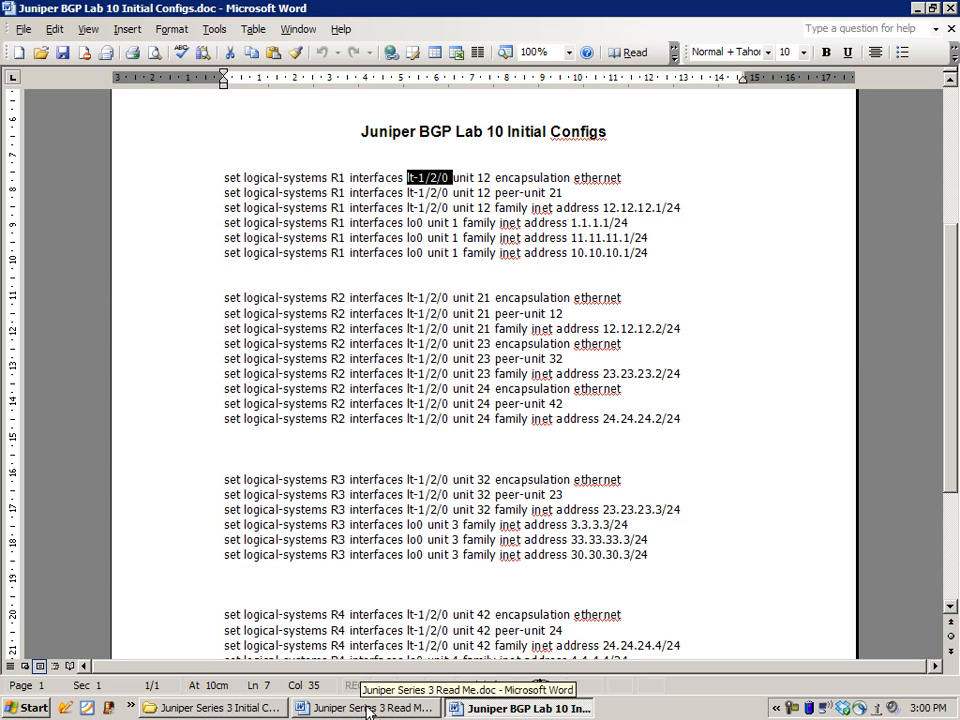
{"action": "left_click", "coordinate": [210, 708]}
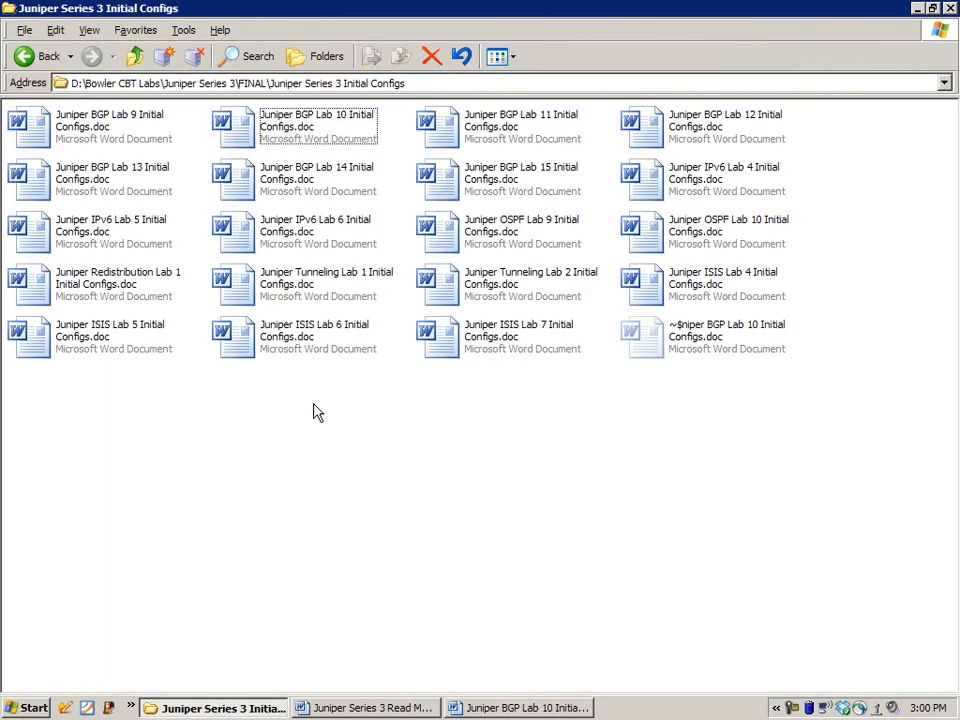
{"action": "mouse_move", "coordinate": [475, 253]}
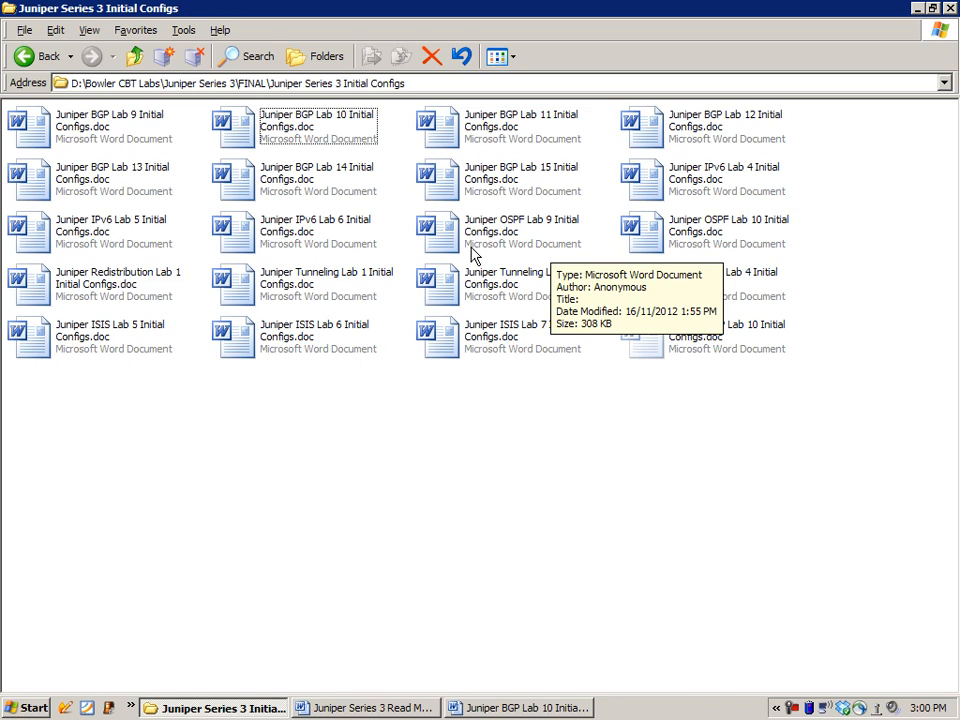
{"action": "mouse_move", "coordinate": [490, 250]}
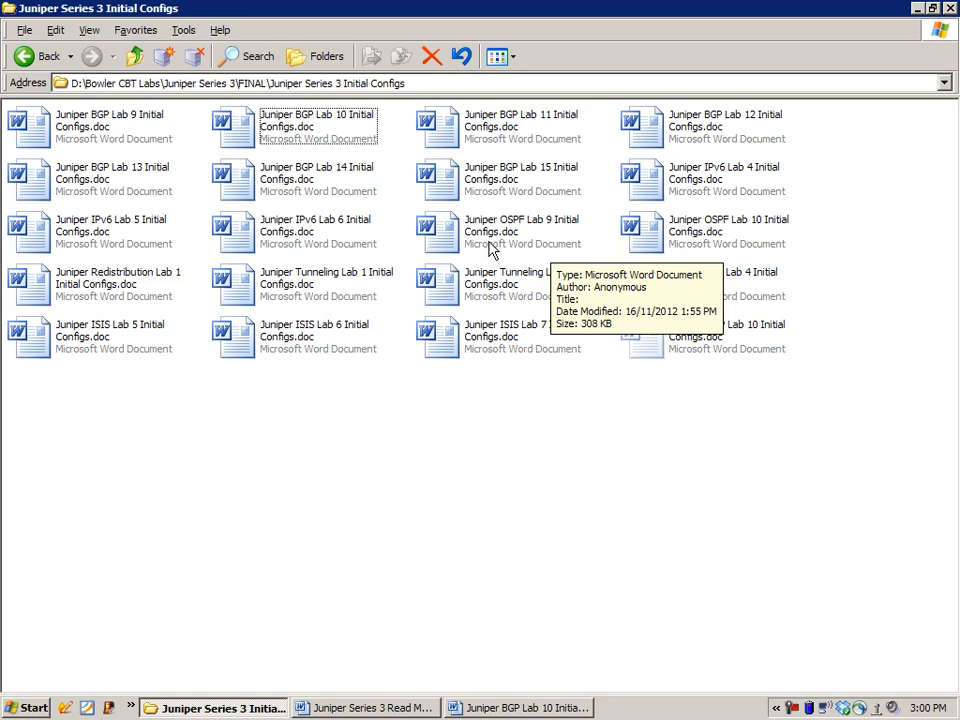
{"action": "mouse_move", "coordinate": [395, 445]}
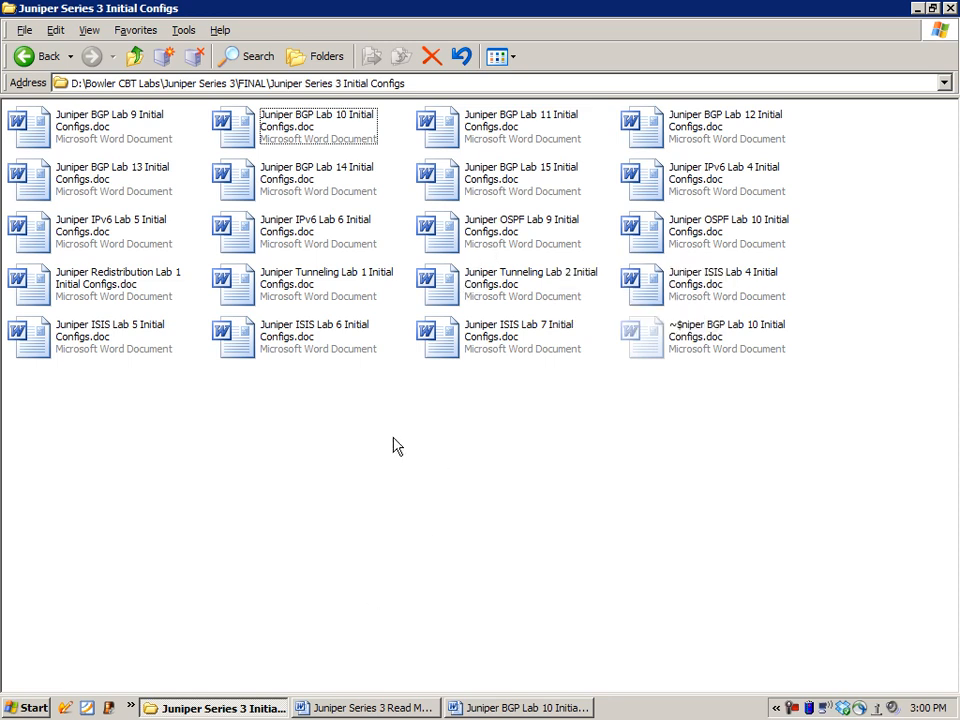
{"action": "mouse_move", "coordinate": [503, 355]}
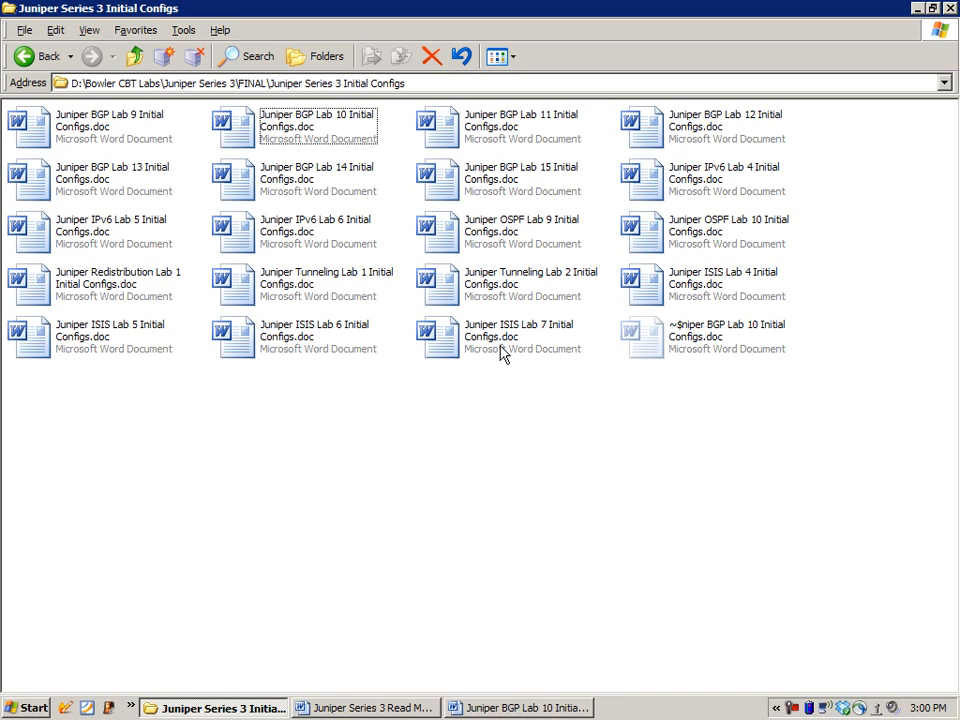
{"action": "mouse_move", "coordinate": [514, 360]}
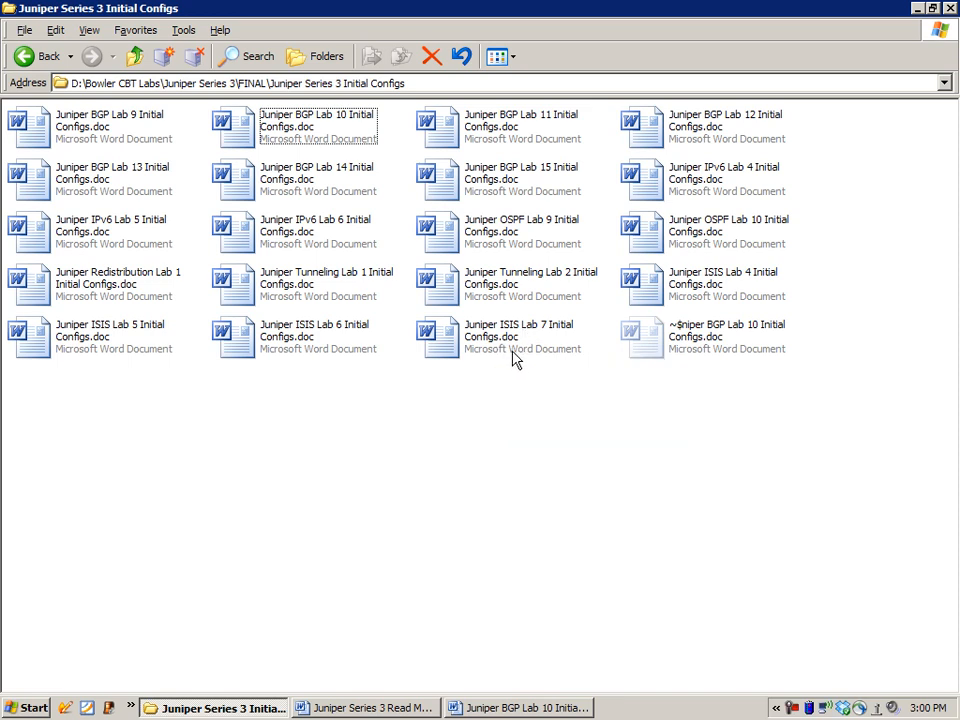
Open Juniper ISIS Lab 7 Initial Configs.doc from the Initial Configs folder
{"action": "double_click", "coordinate": [518, 330]}
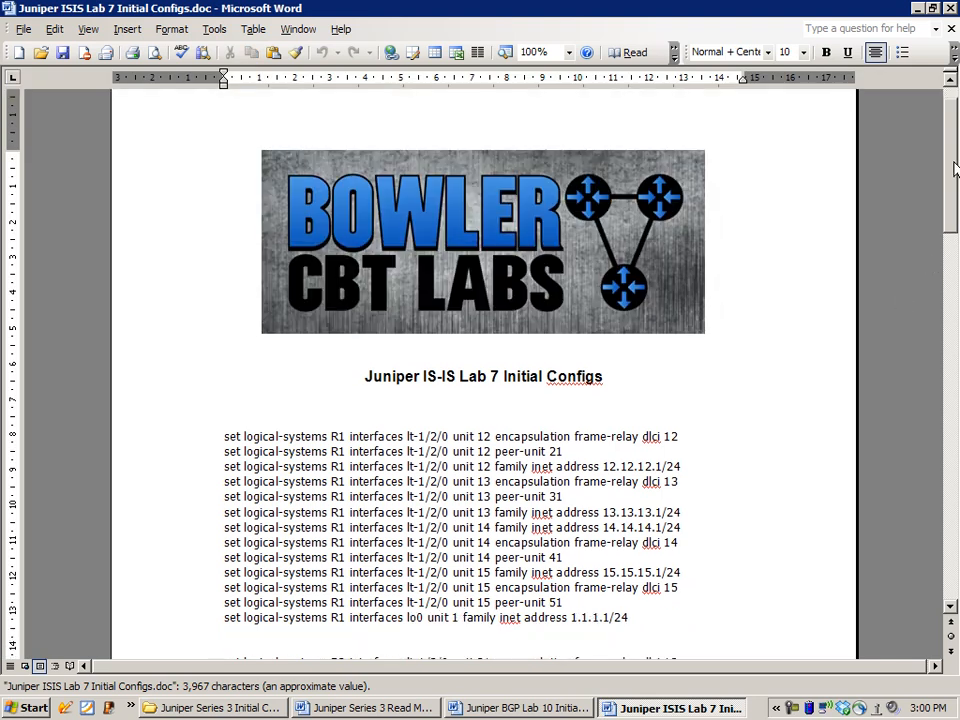
Scroll through R1's IS-IS Lab 7 configs, then switch back to the Read Me
{"action": "scroll", "scroll_direction": "down", "scroll_amount": 3}
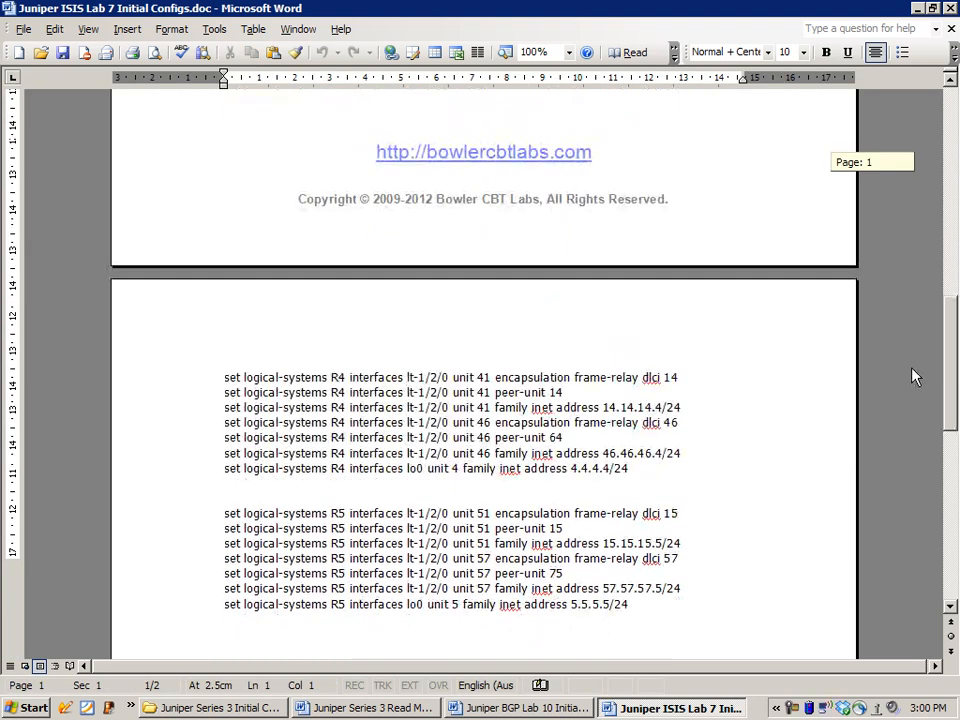
{"action": "scroll", "scroll_direction": "down", "scroll_amount": 3}
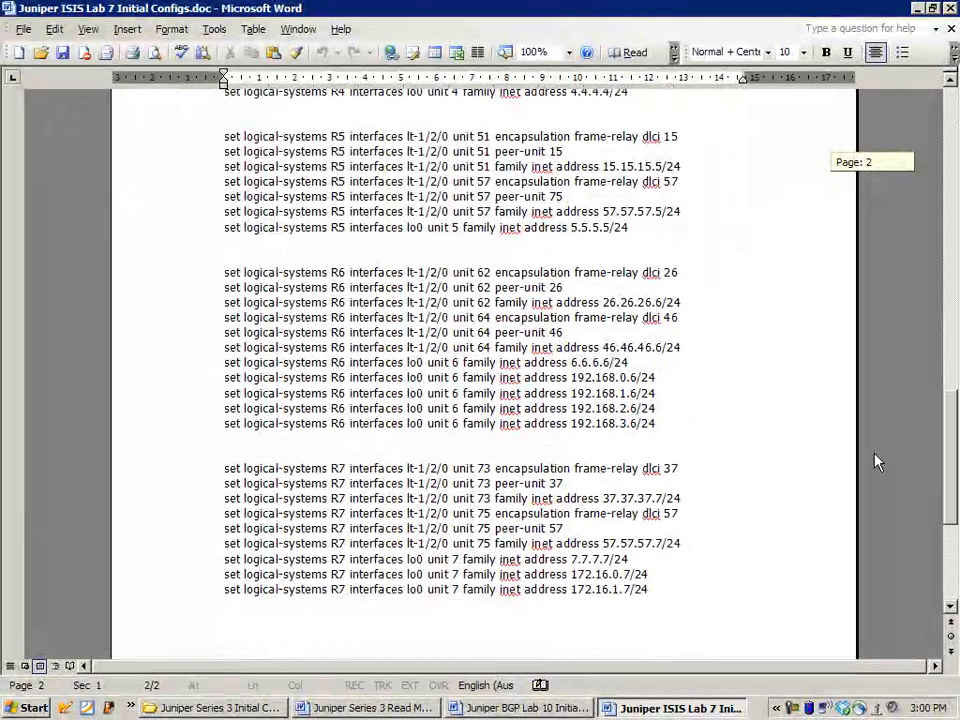
{"action": "scroll", "scroll_direction": "up", "scroll_amount": 3}
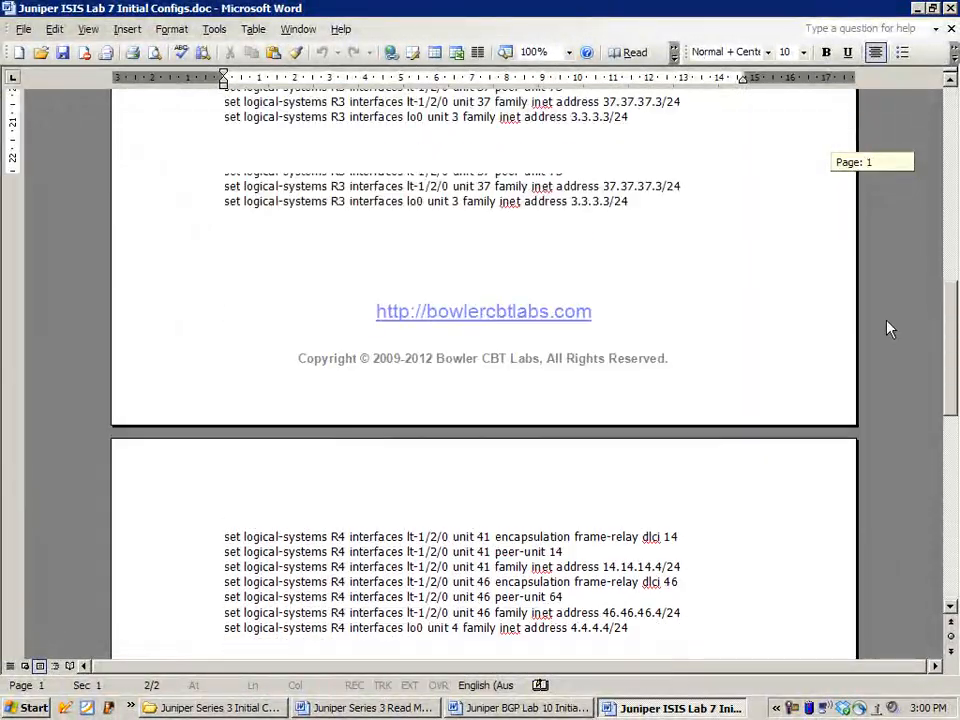
{"action": "scroll", "scroll_direction": "up", "scroll_amount": 3}
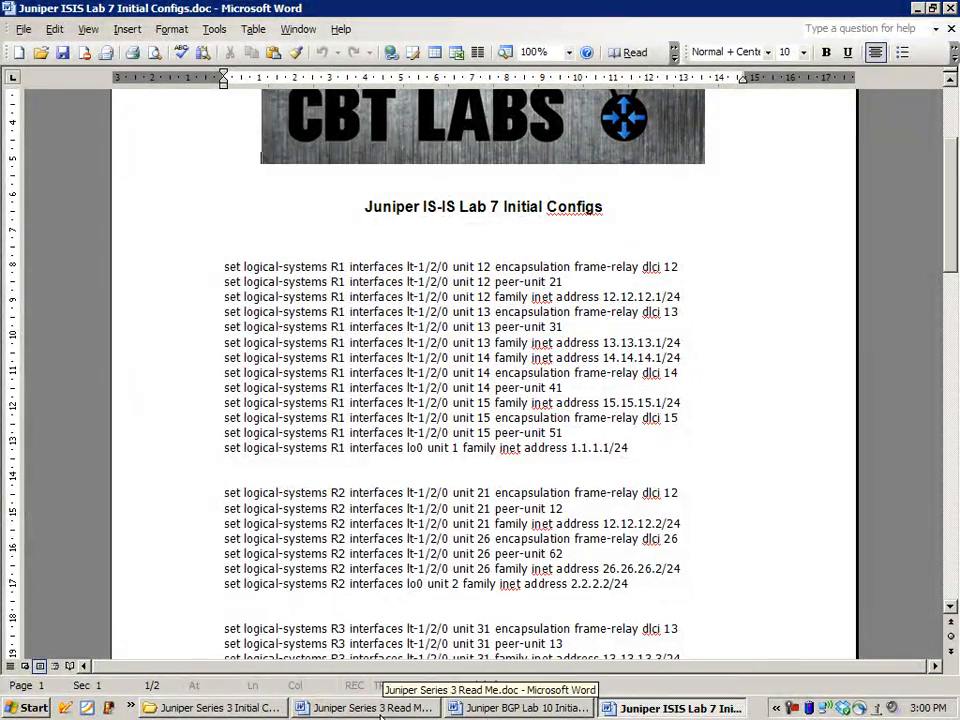
{"action": "left_click", "coordinate": [372, 708]}
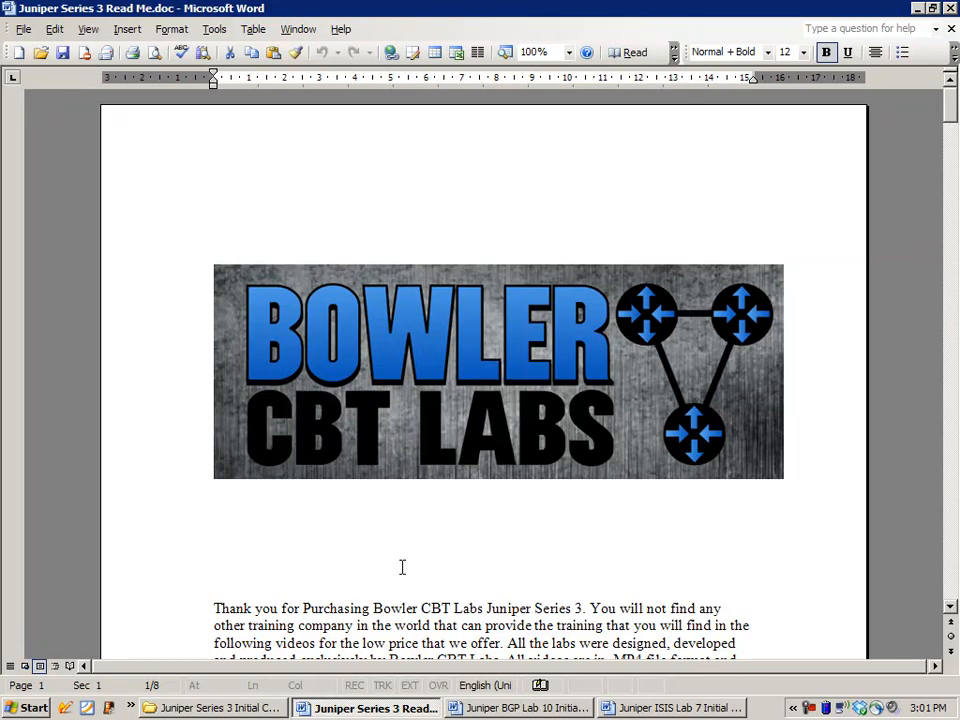
Scroll the Read Me to page 6 and click the Juniper Redistribution Lab 1 heading
{"action": "scroll", "scroll_direction": "down", "scroll_amount": 3}
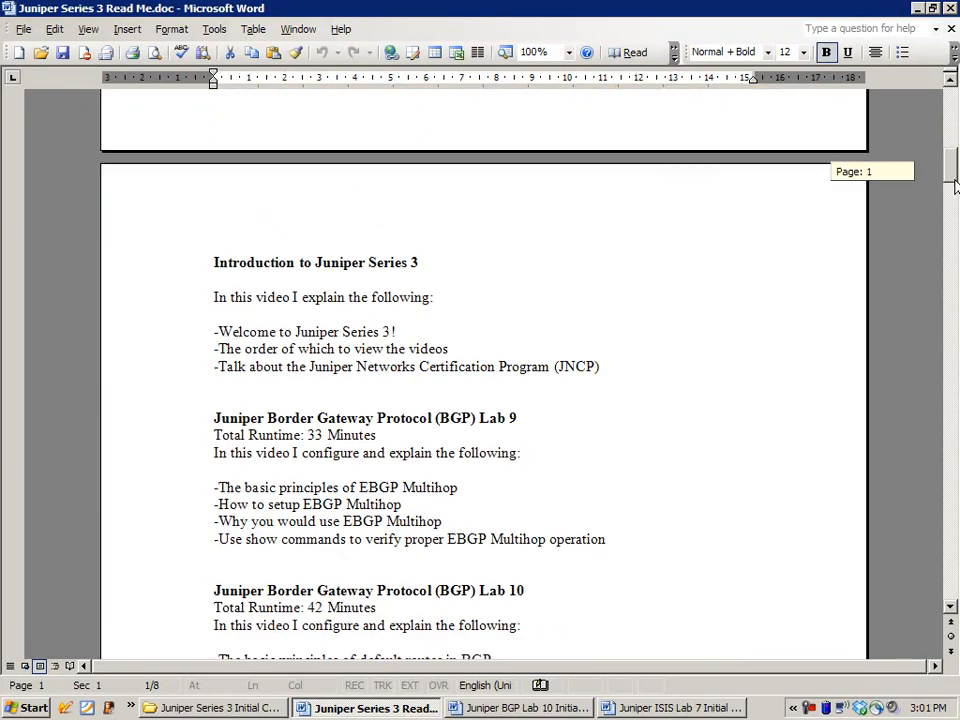
{"action": "scroll", "scroll_direction": "down", "scroll_amount": 3}
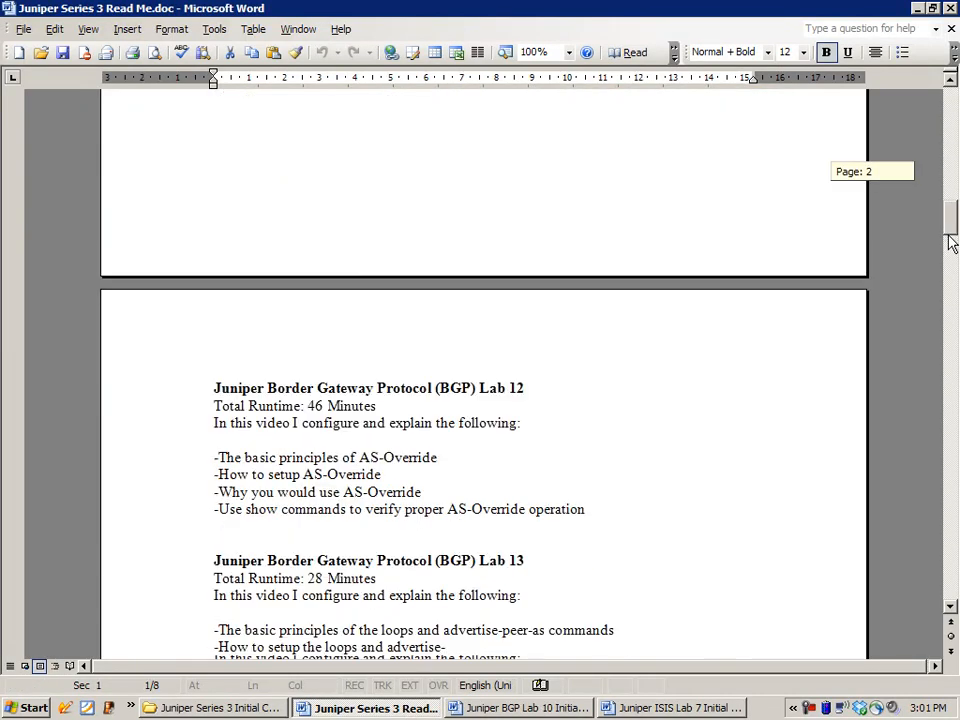
{"action": "scroll", "scroll_direction": "down", "scroll_amount": 3}
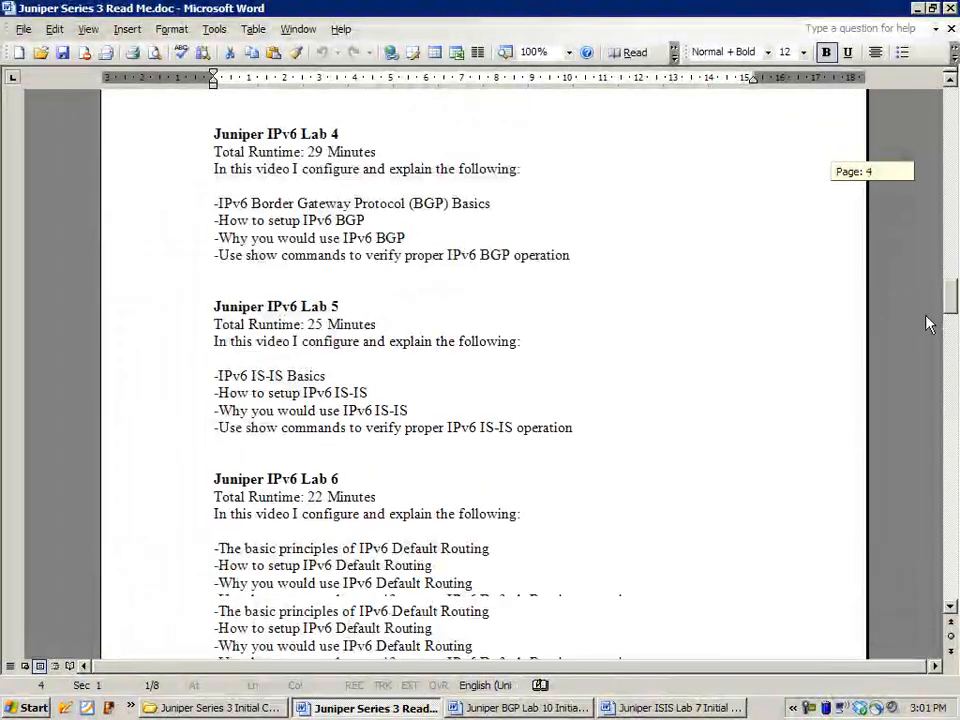
{"action": "scroll", "scroll_direction": "down", "scroll_amount": 3}
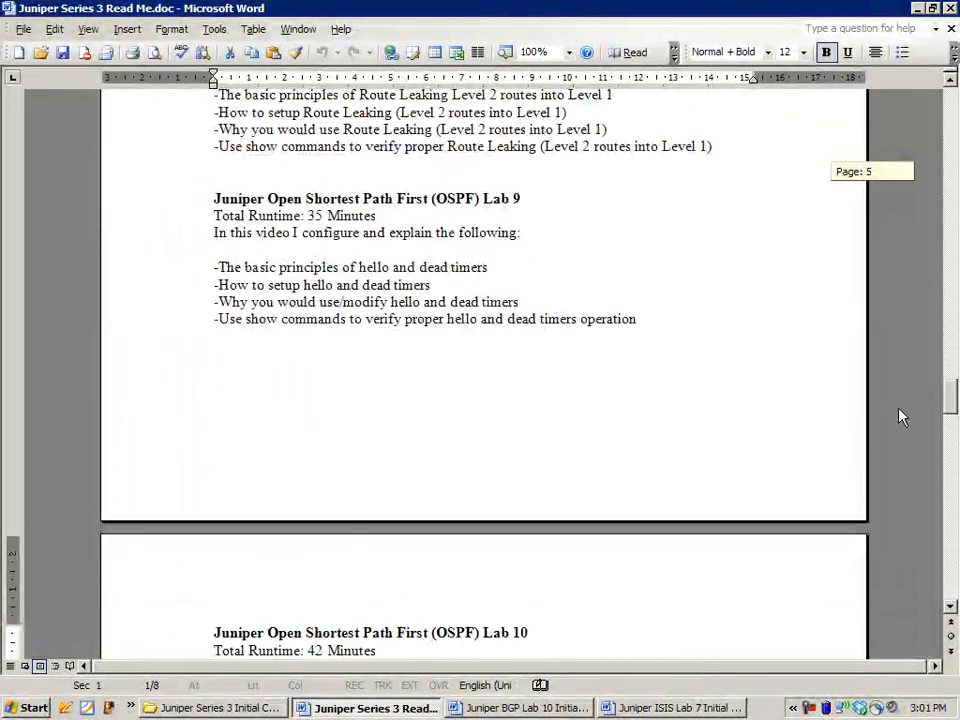
{"action": "scroll", "scroll_direction": "down", "scroll_amount": 3}
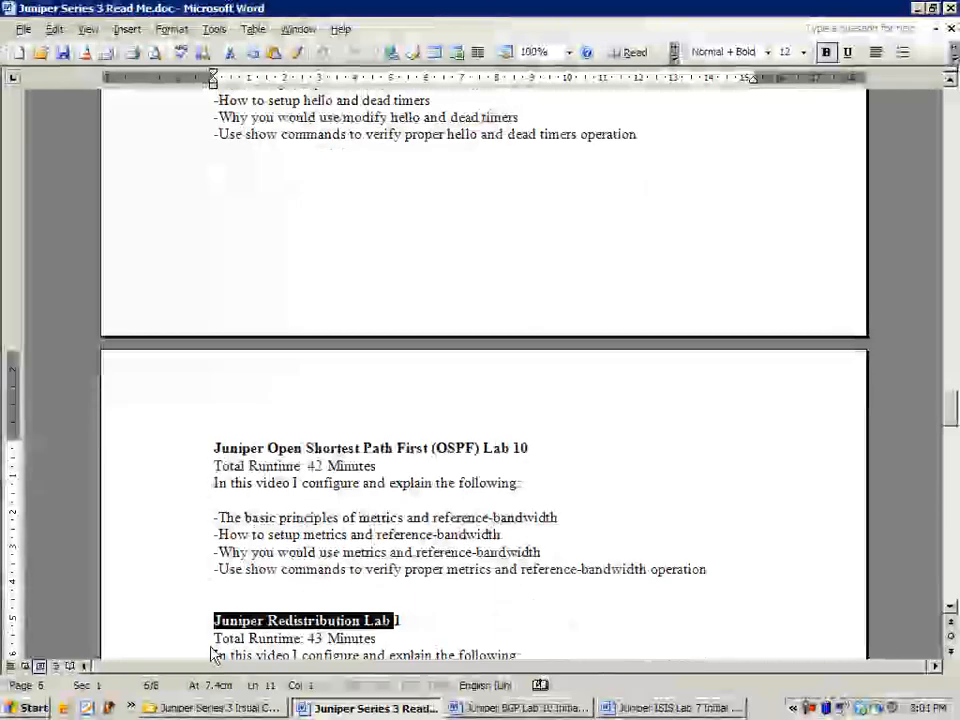
{"action": "left_click", "coordinate": [215, 500]}
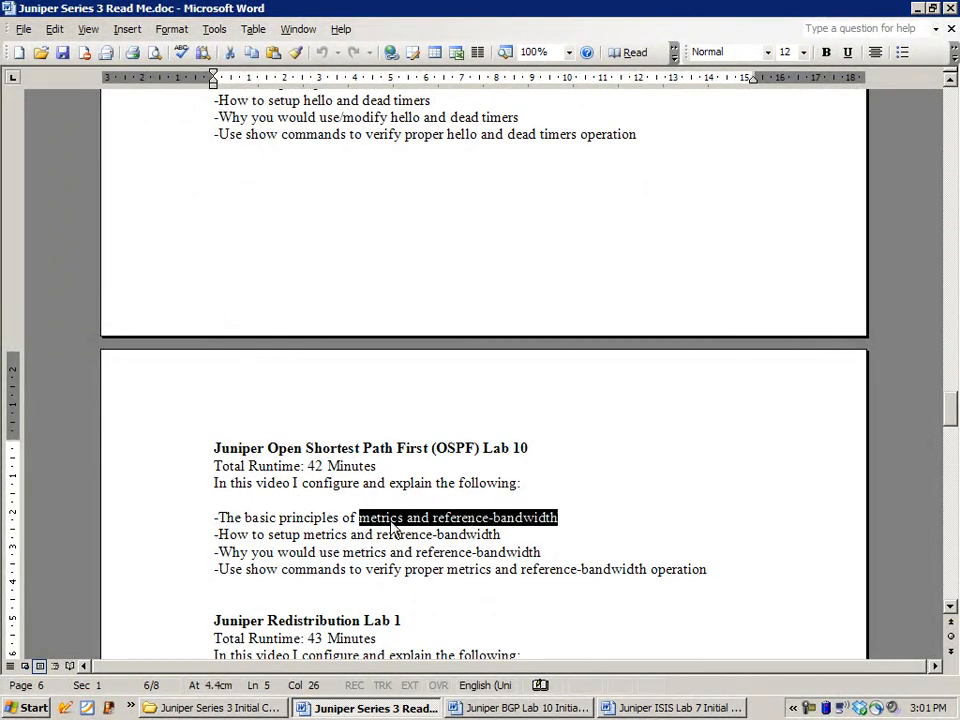
{"action": "left_click", "coordinate": [390, 517]}
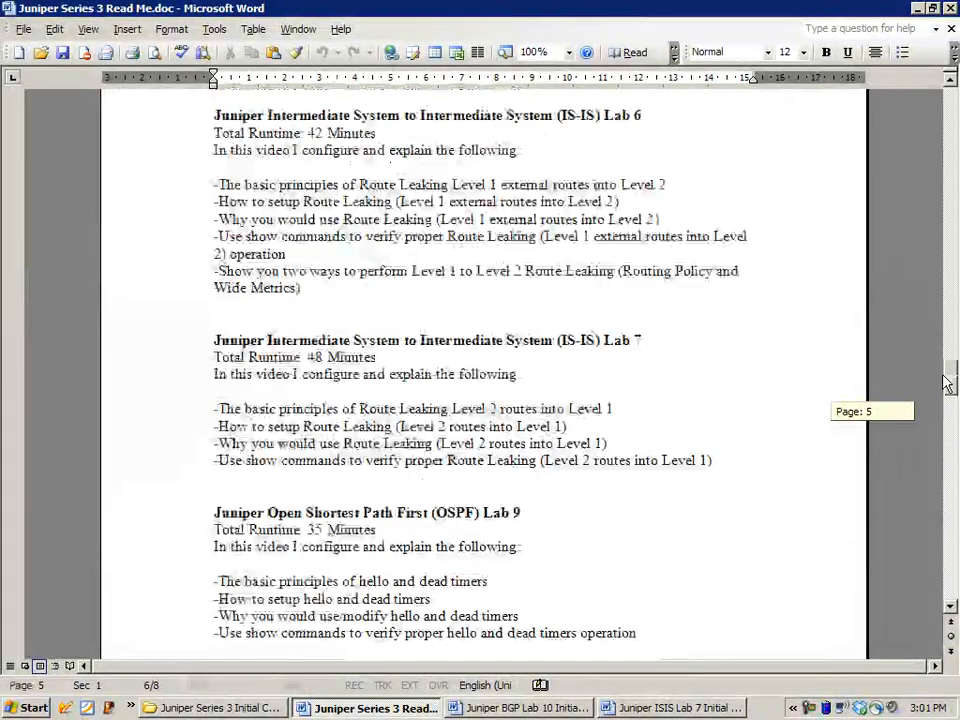
{"action": "scroll", "scroll_direction": "up", "scroll_amount": 3}
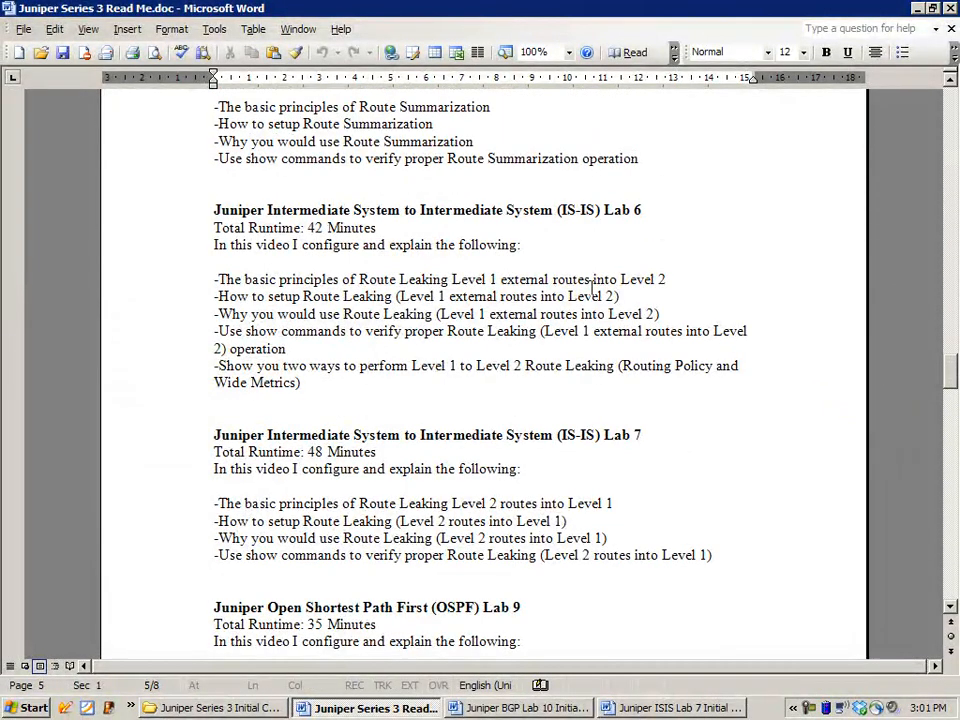
Highlight then deselect the IS-IS Lab 6 intro lines, and scroll up toward the title page
{"action": "left_click_drag", "start_coordinate": [213, 227], "coordinate": [342, 279]}
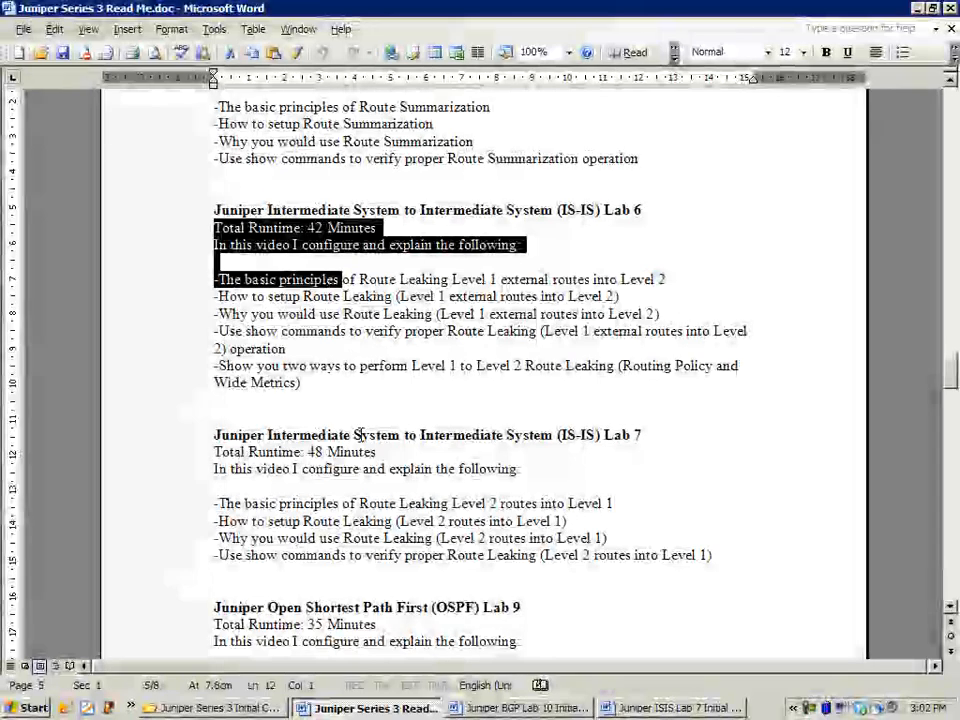
{"action": "left_click", "coordinate": [365, 451]}
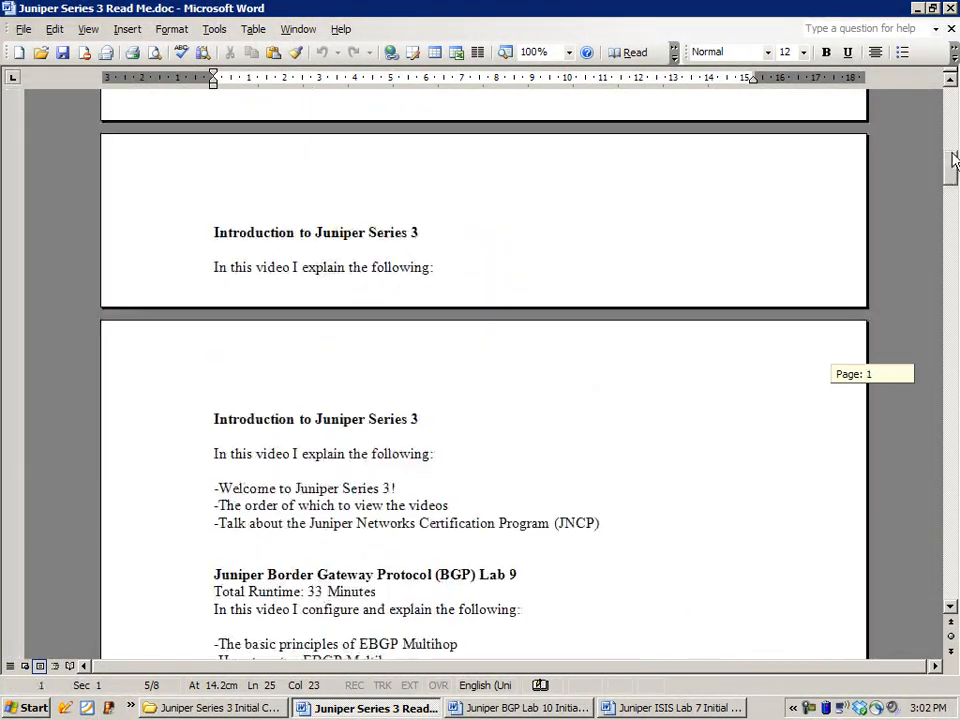
{"action": "scroll", "scroll_direction": "up", "scroll_amount": 3}
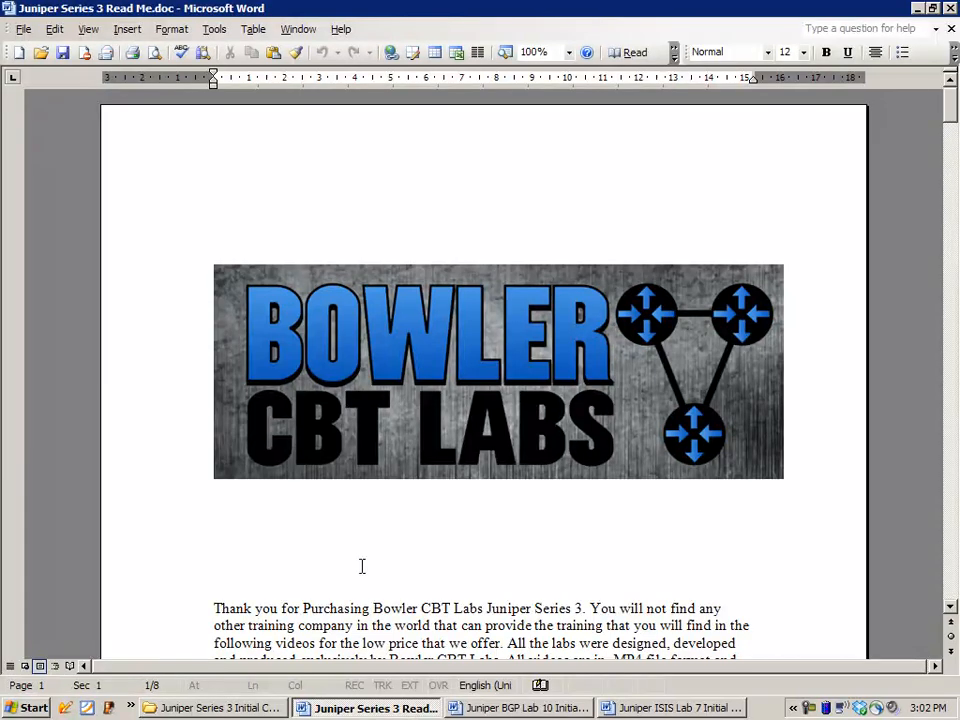